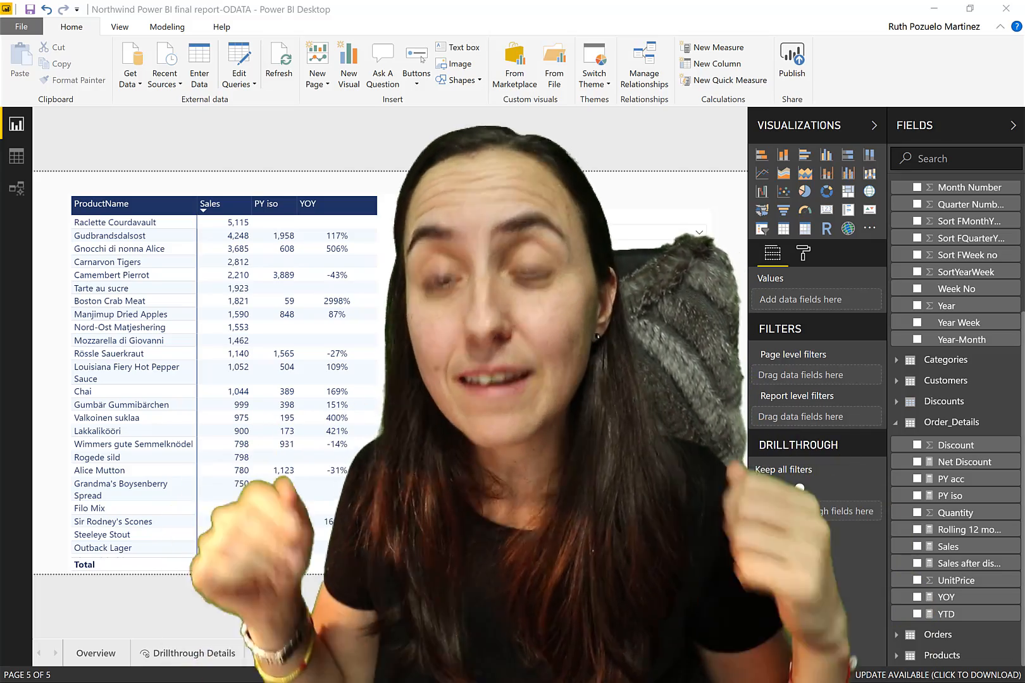
- Create a new measure in the Order_Details table
left_click(792, 488)
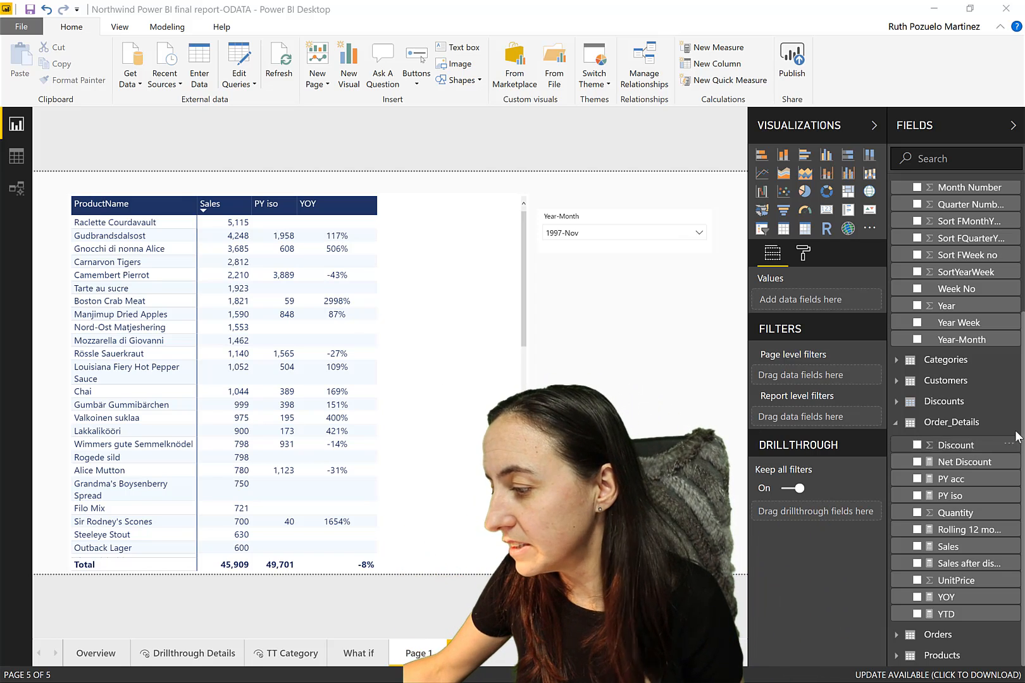
right_click(952, 422)
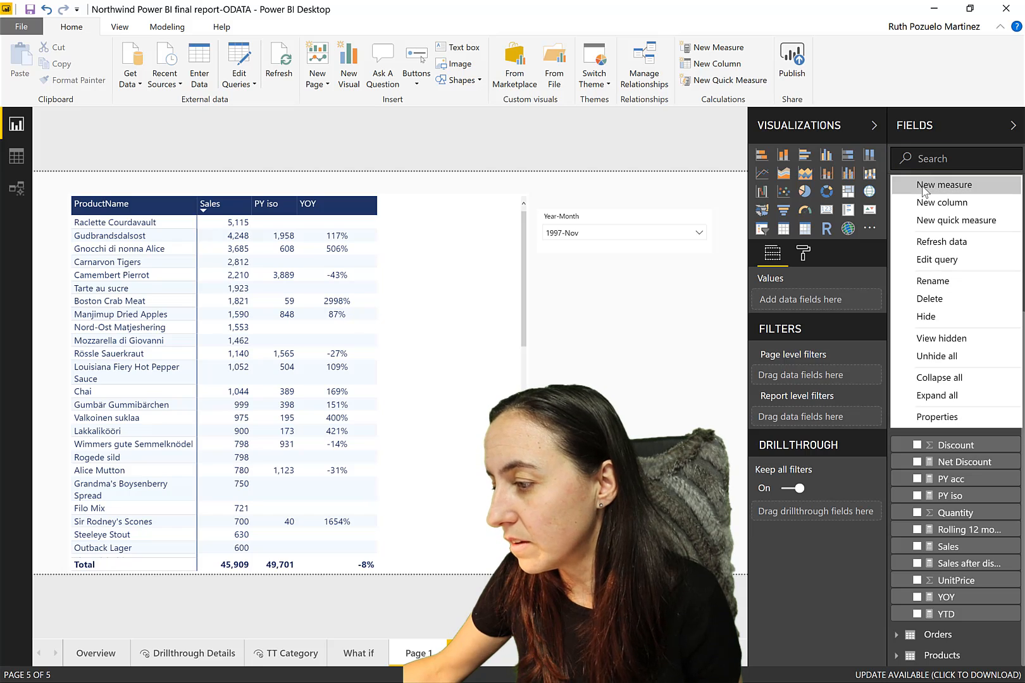
left_click(944, 184)
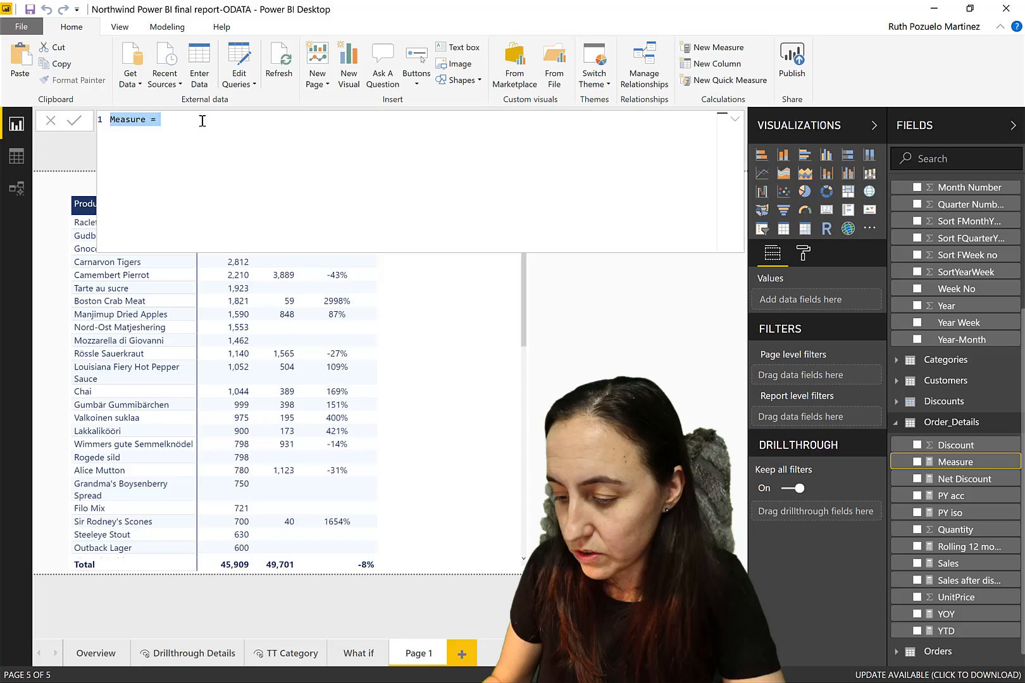
- Write Diffs = SWITCH(TRUE(), [YOY]<0, UNICHAR(9650), … in the formula bar
type("Diffs")
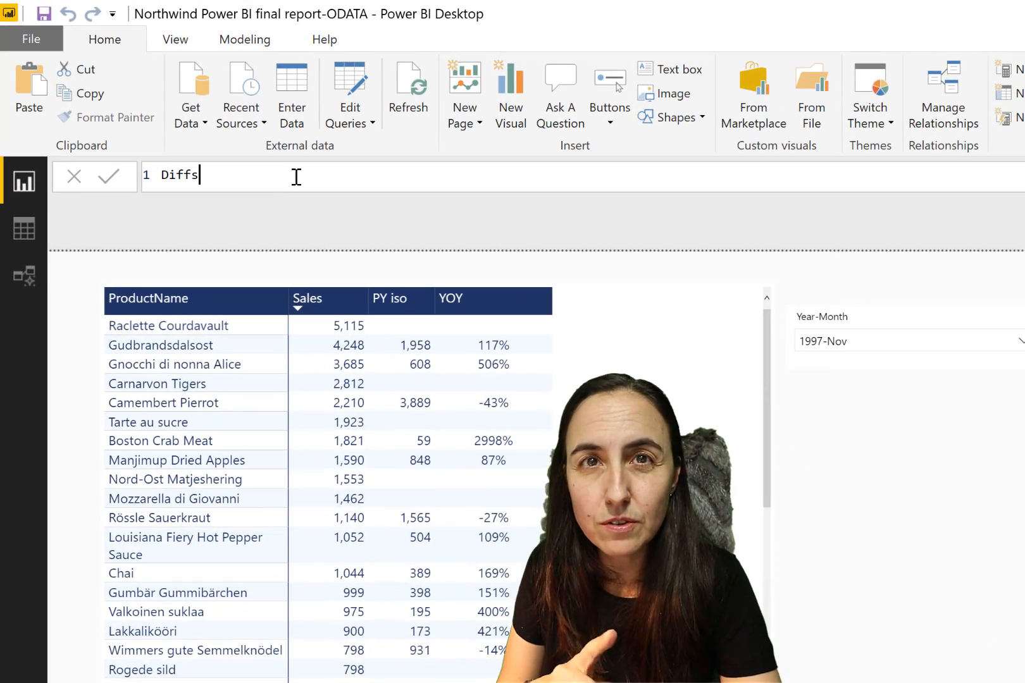
type("=")
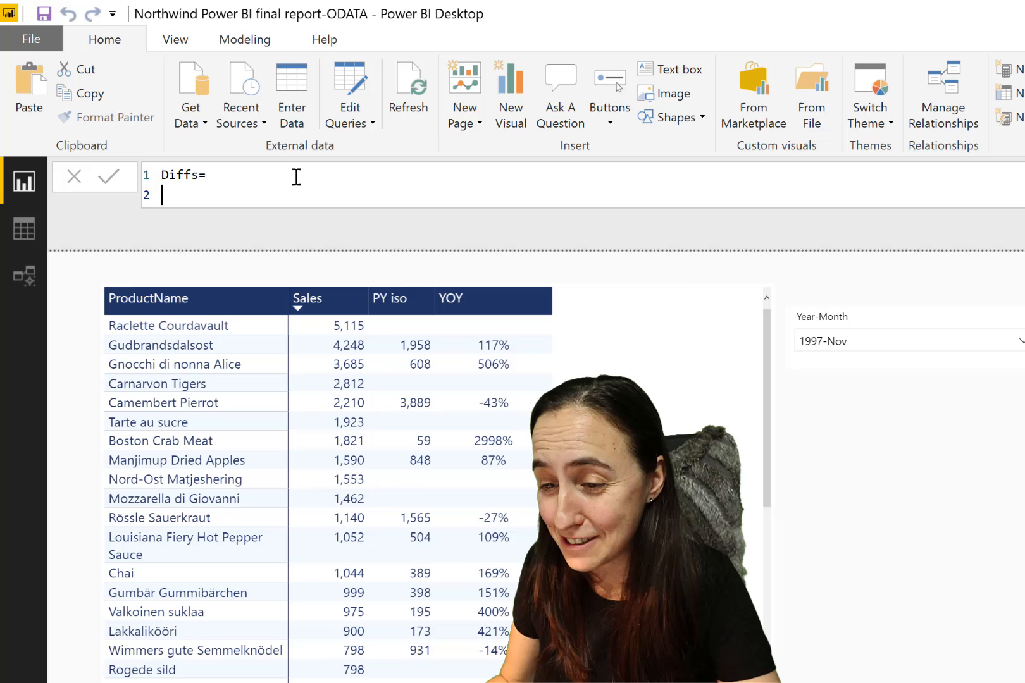
type("s")
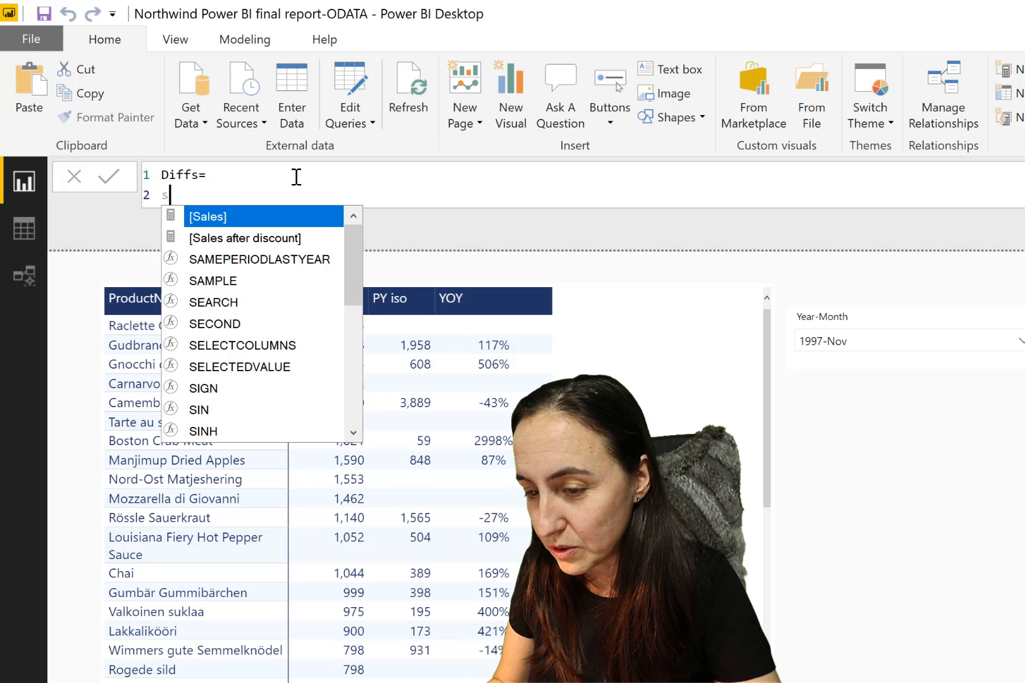
type("SWITCH(")
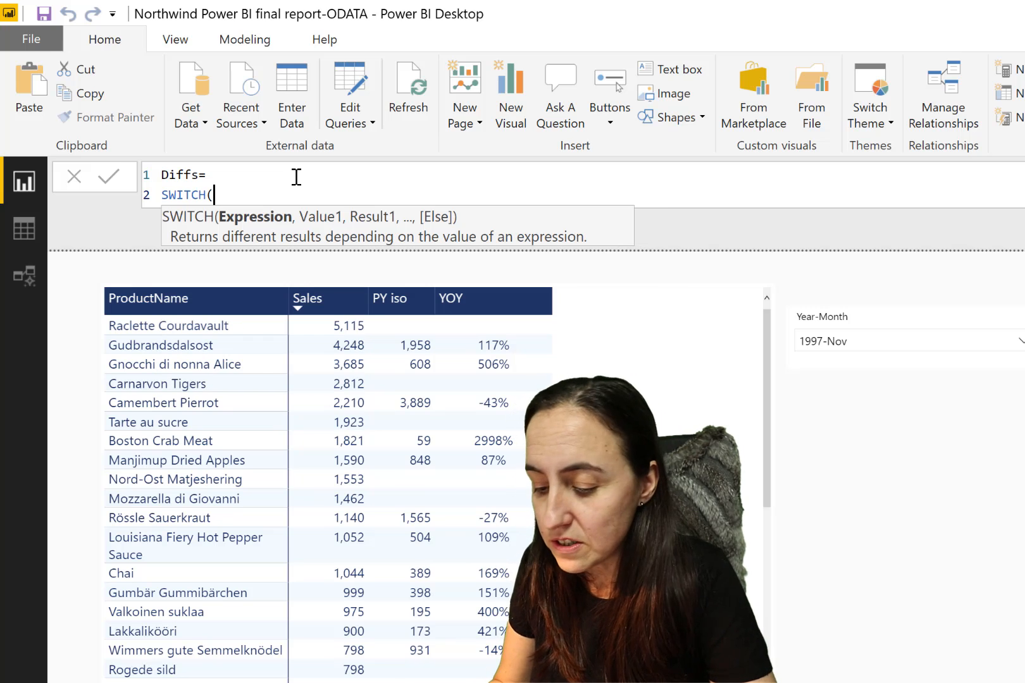
type("tr")
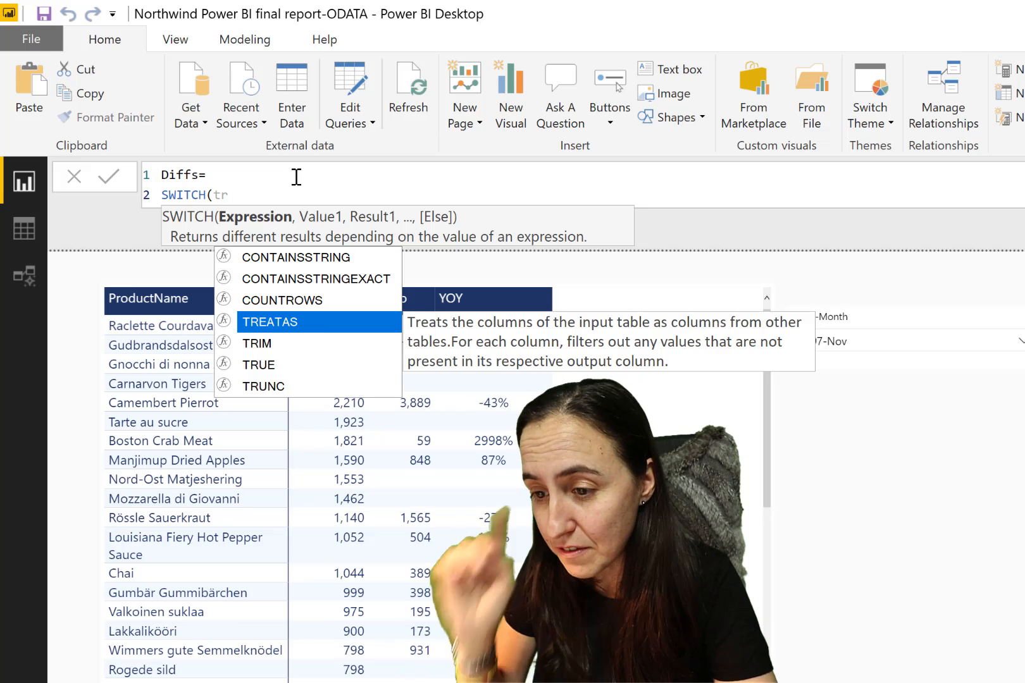
mouse_move(258, 364)
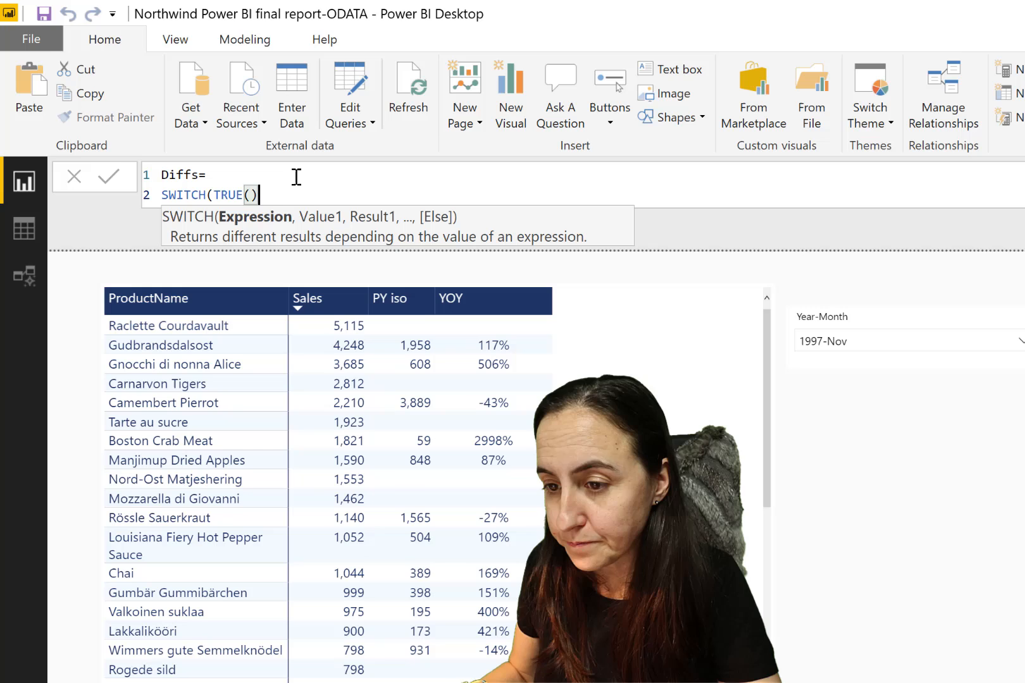
type(",")
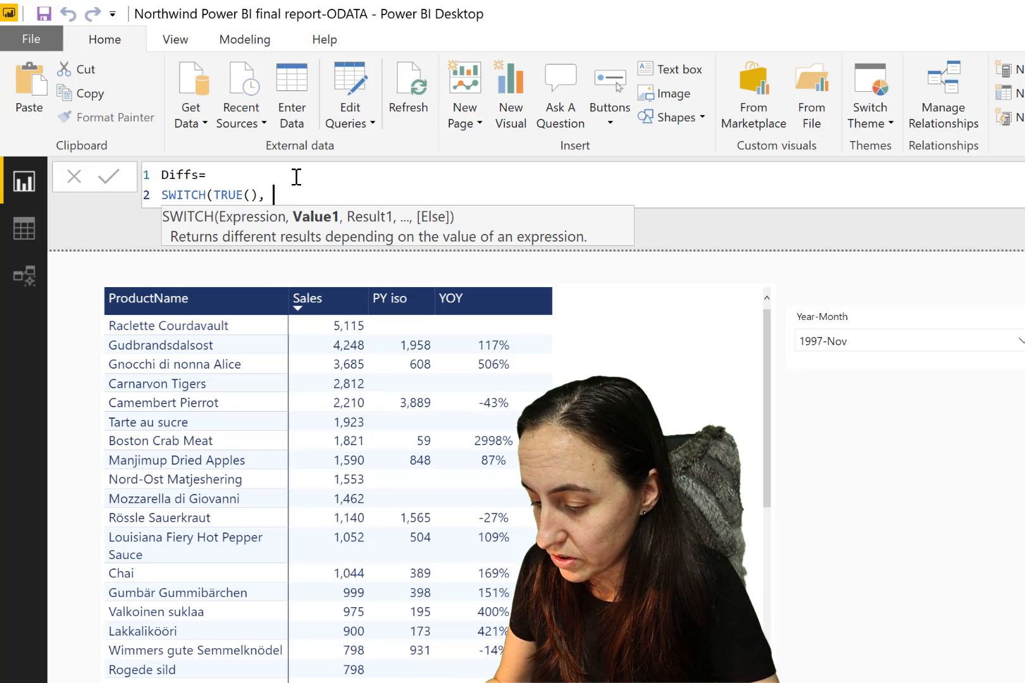
type("[YOY]")
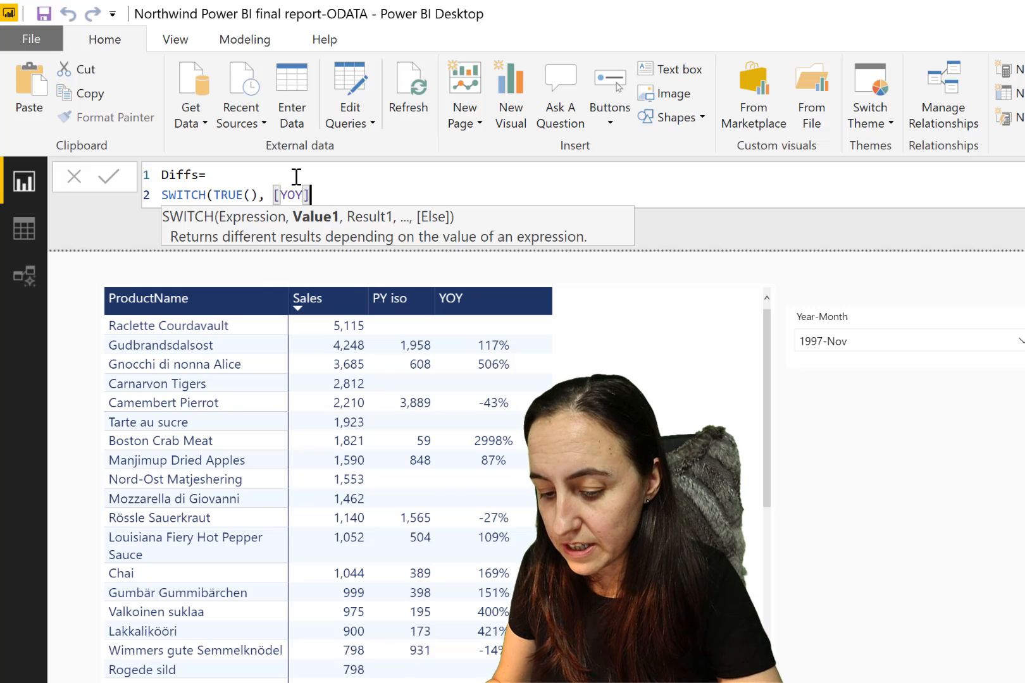
type("<0")
type("UNICHAR(")
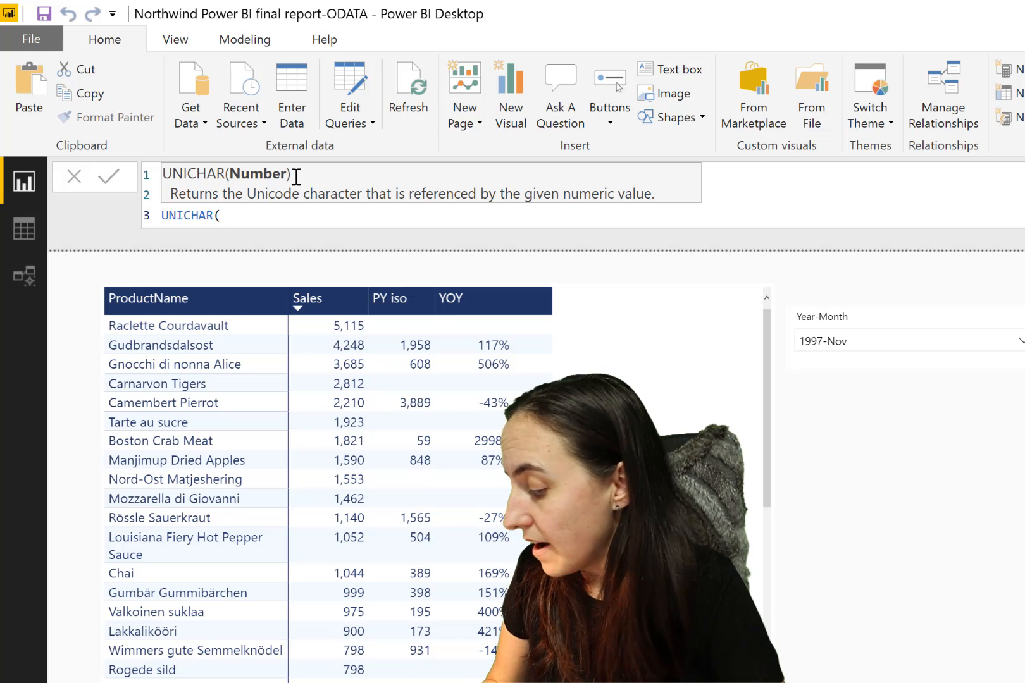
type("9")
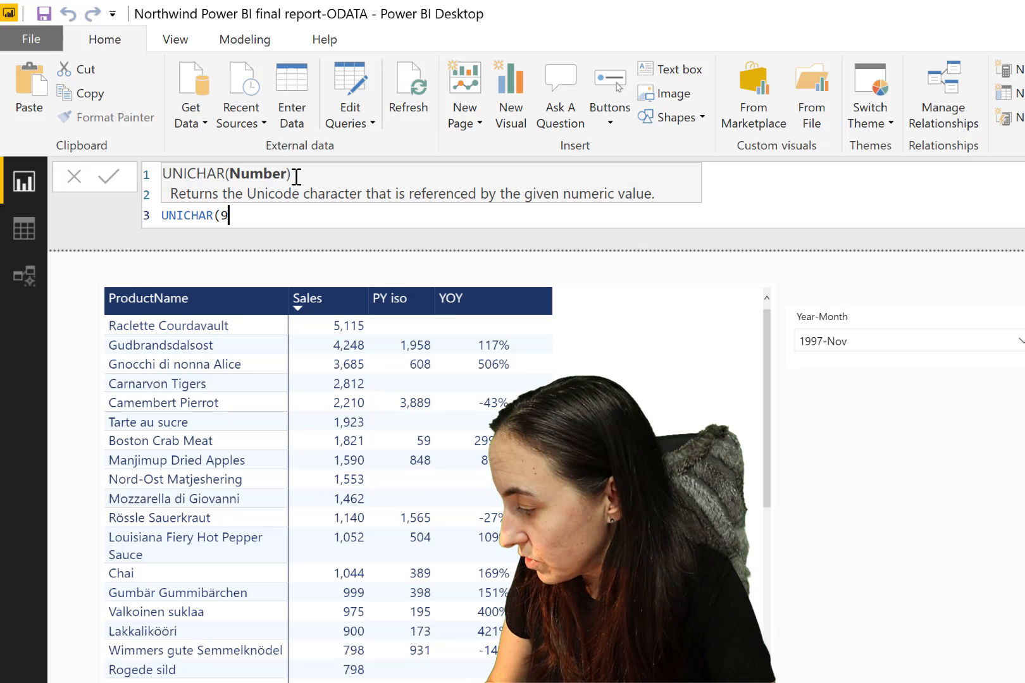
type("650")
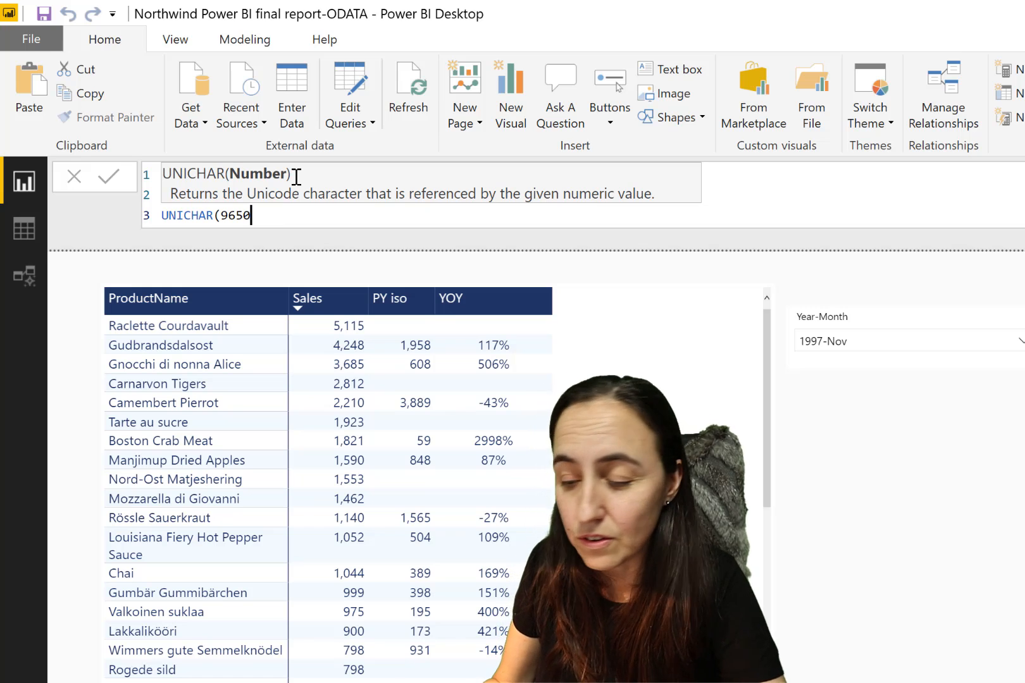
type(",")
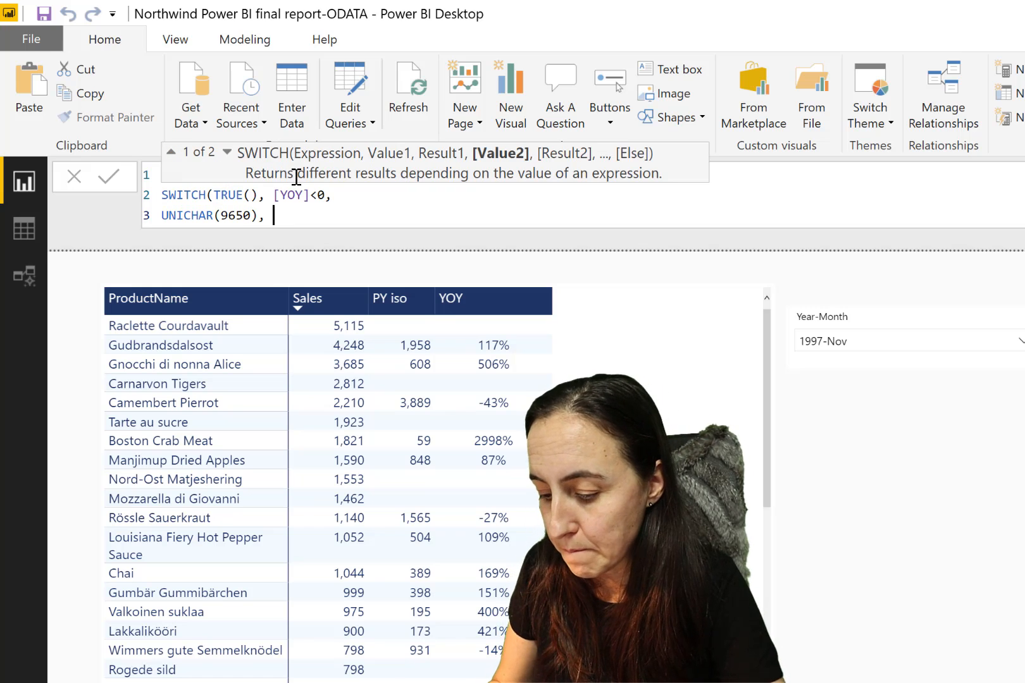
type("bl")
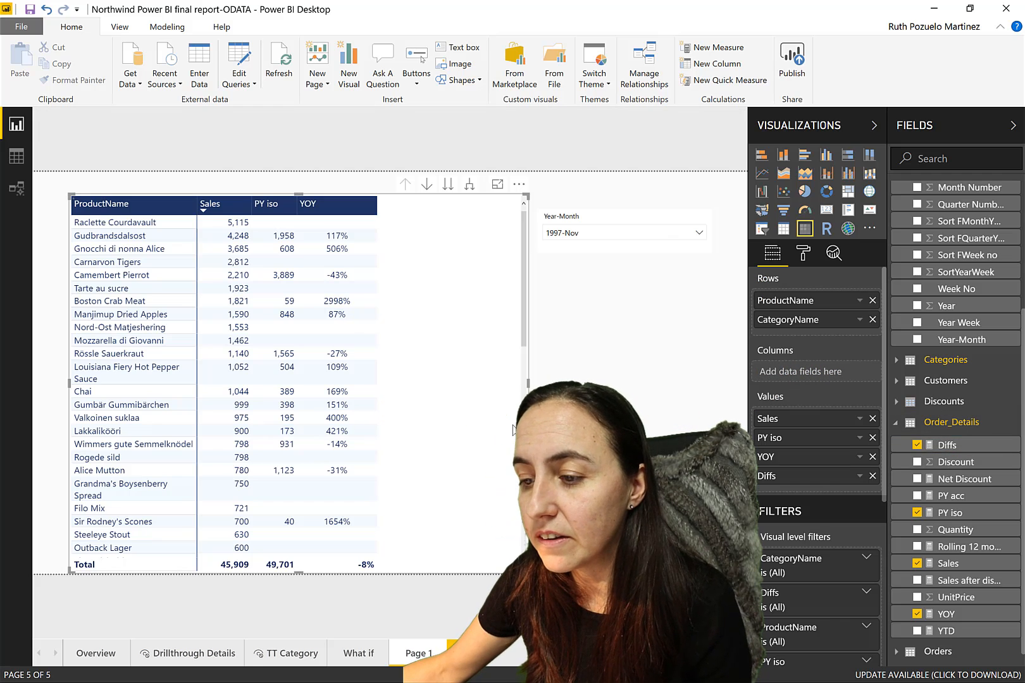
- Bring up the Diffs field options to reach its conditional font colour settings
left_click(917, 444)
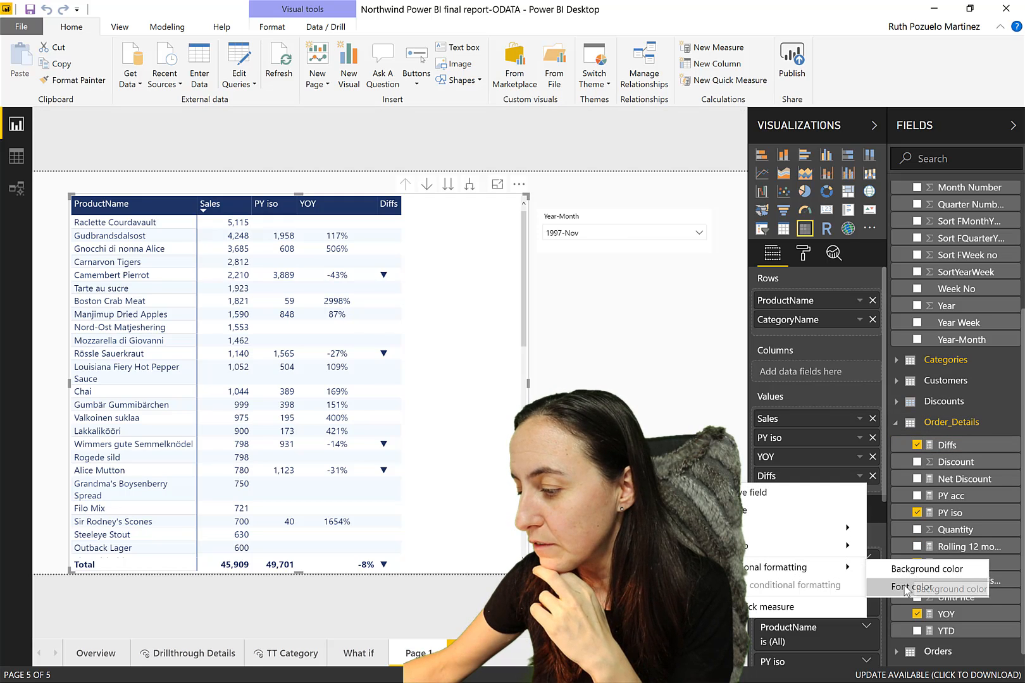
- Base the Diffs conditional font colour scale on the YOY field instead of YTD
left_click(908, 587)
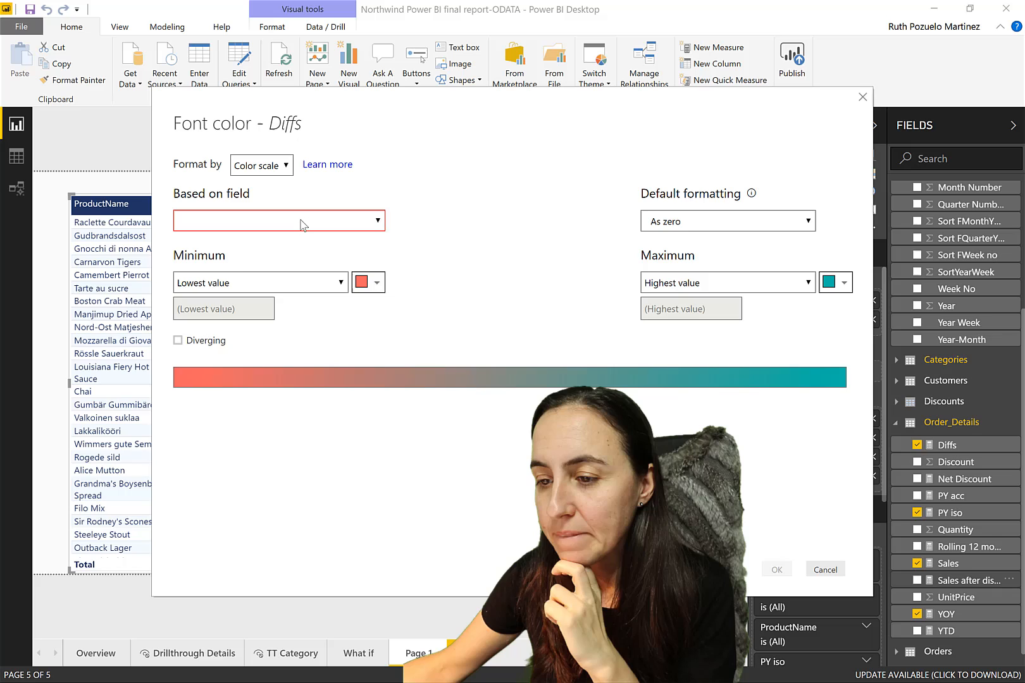
left_click(278, 220)
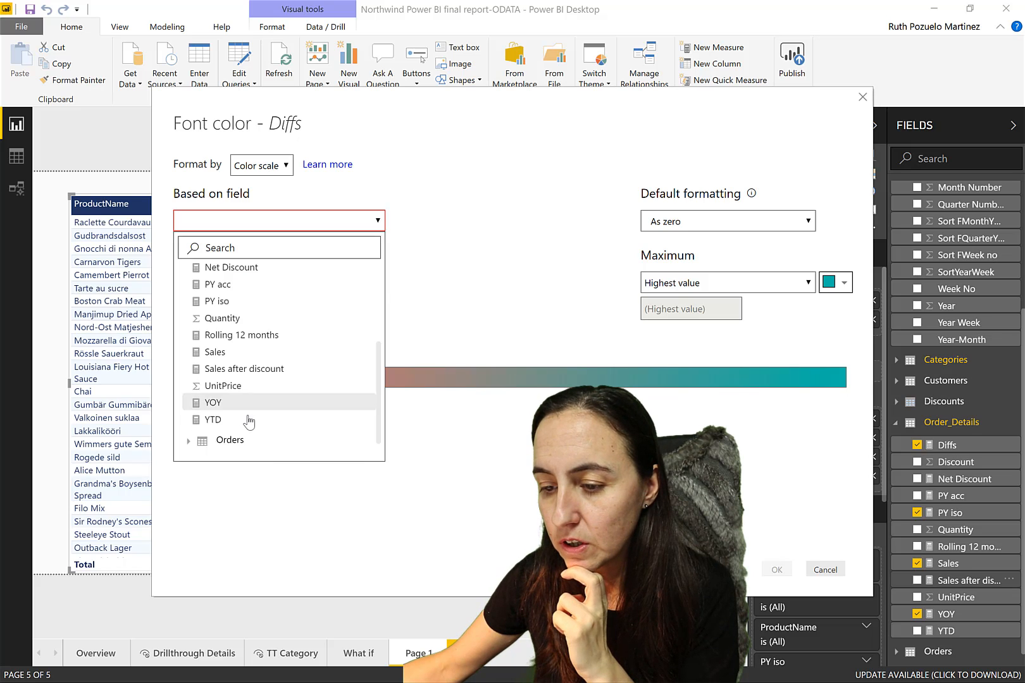
left_click(212, 419)
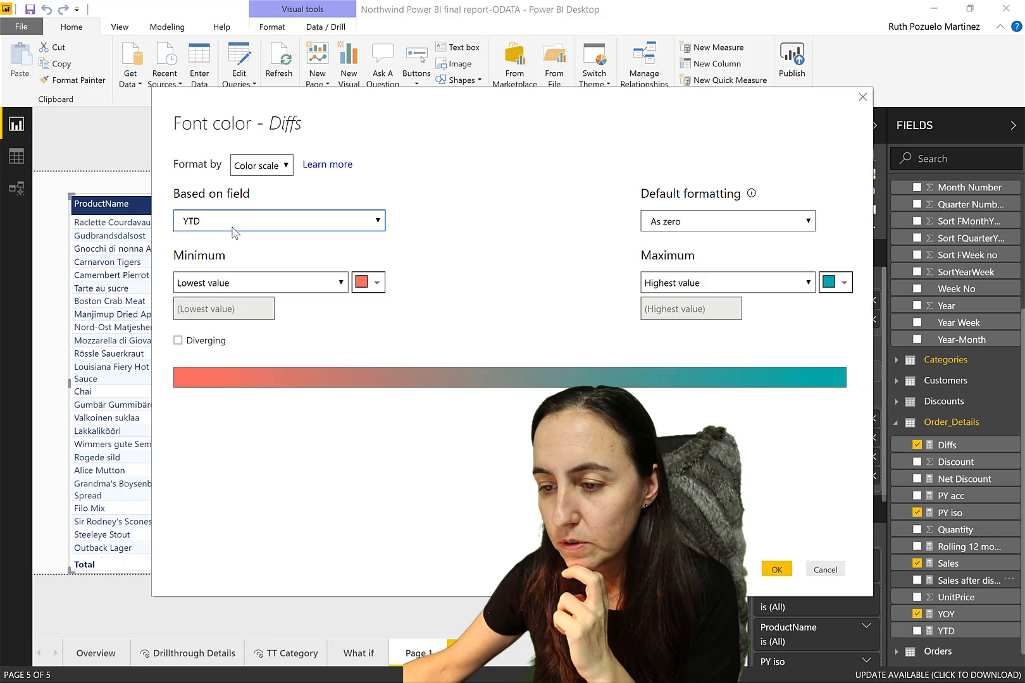
left_click(278, 220)
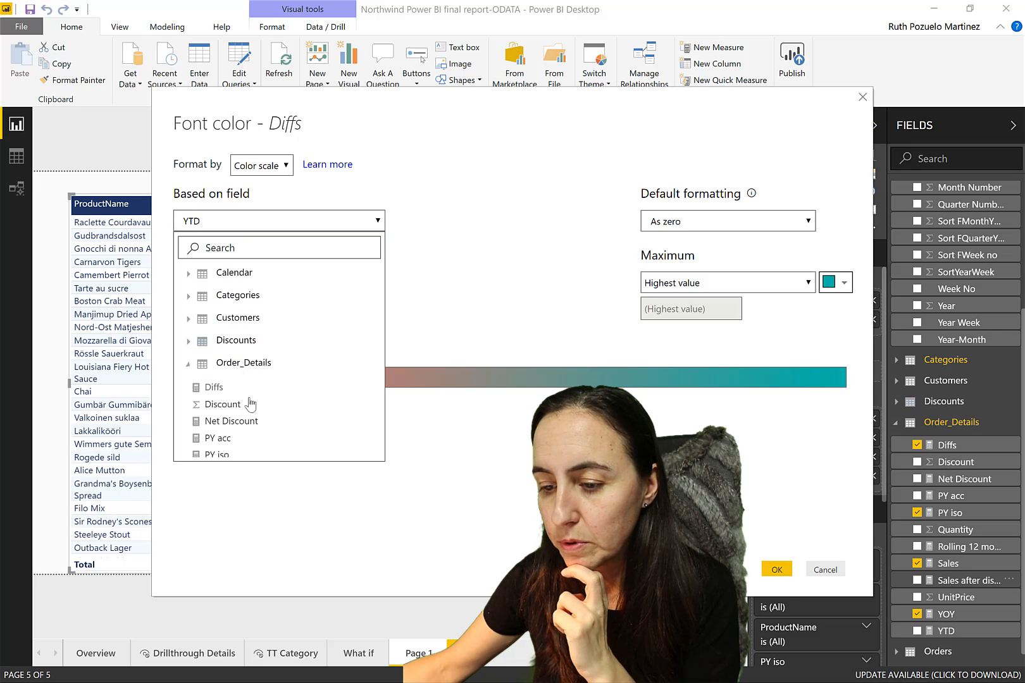
scroll("down", 3)
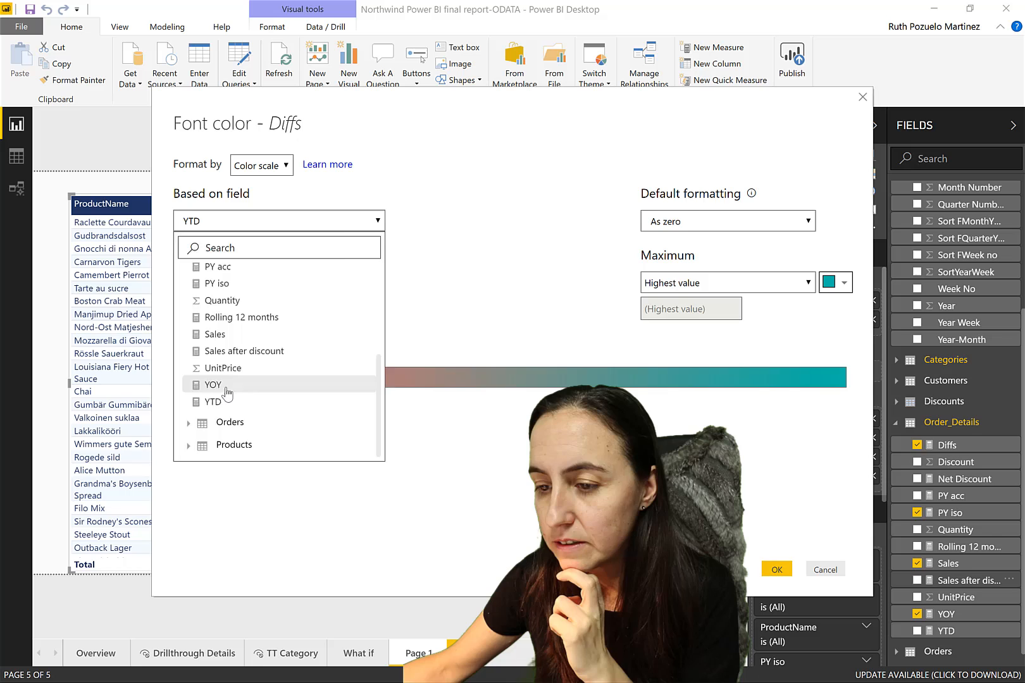
left_click(213, 384)
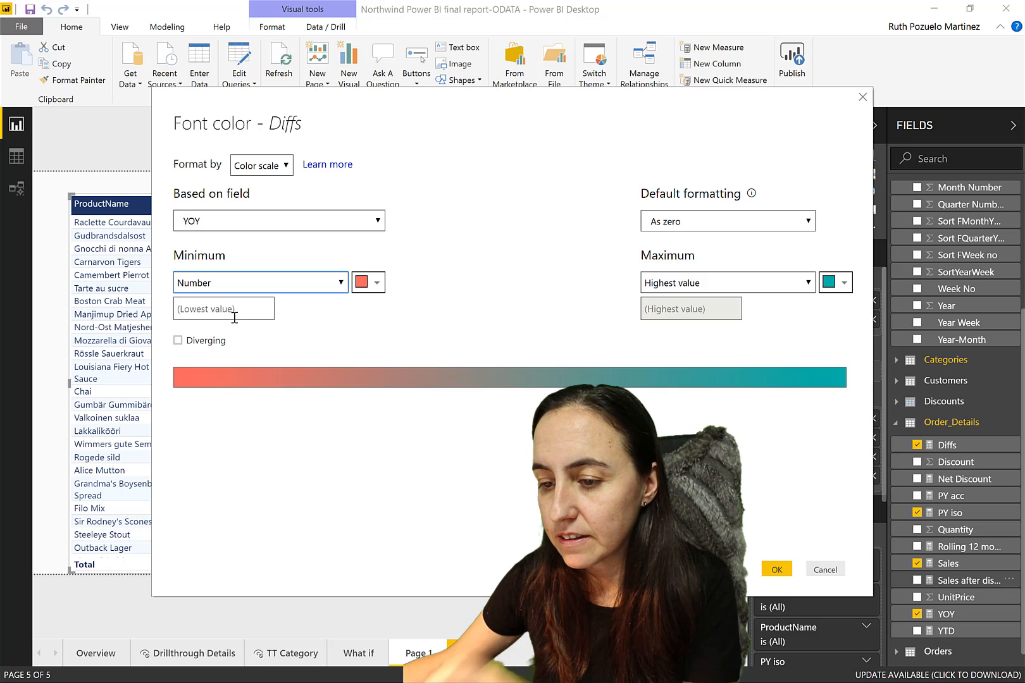
- Set minimum 0 and a fixed-number maximum, then apply the YOY colour scale to Diffs
type("0")
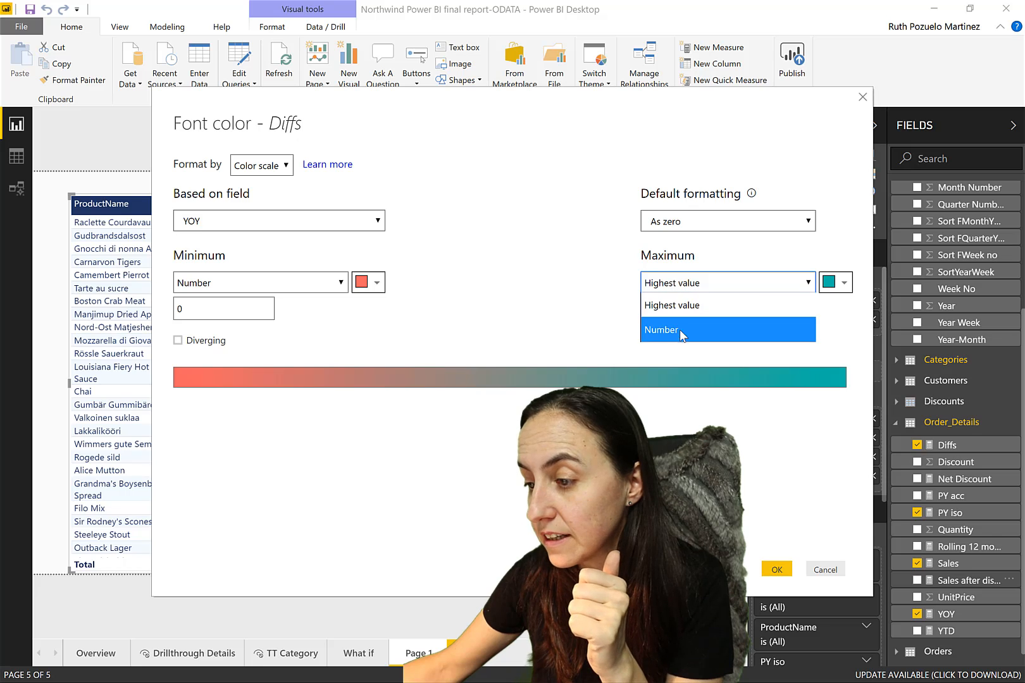
left_click(660, 329)
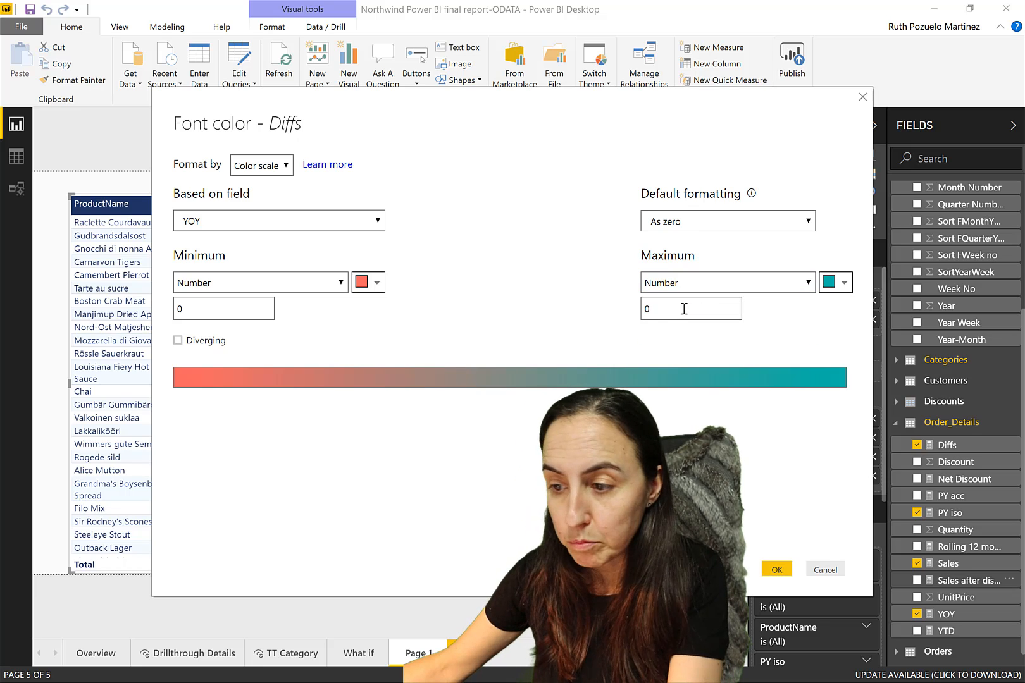
left_click(845, 283)
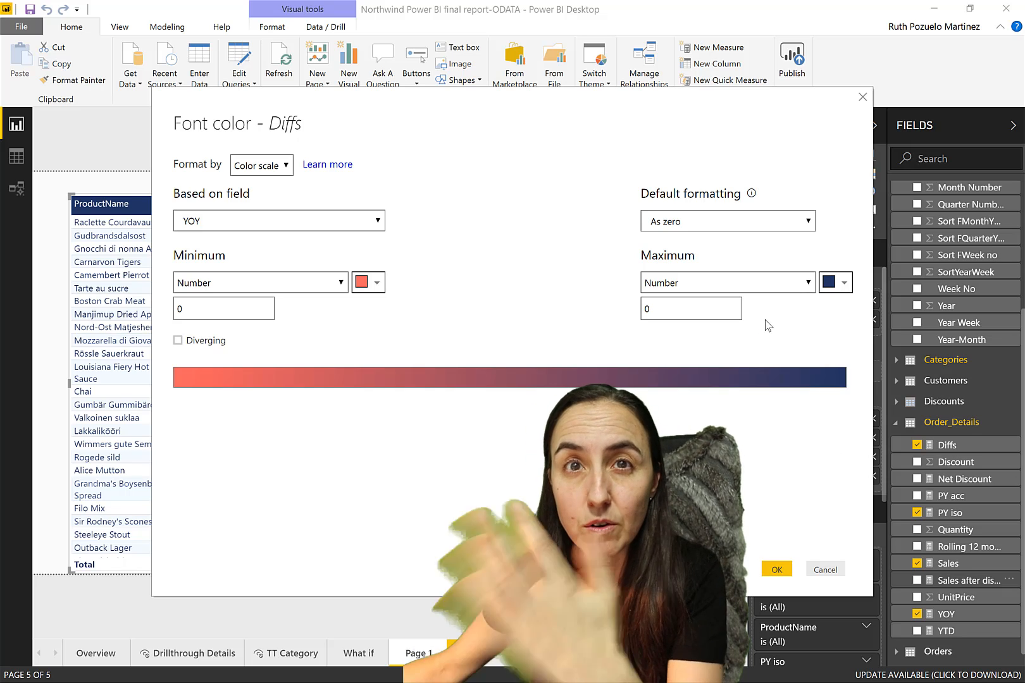
left_click(775, 569)
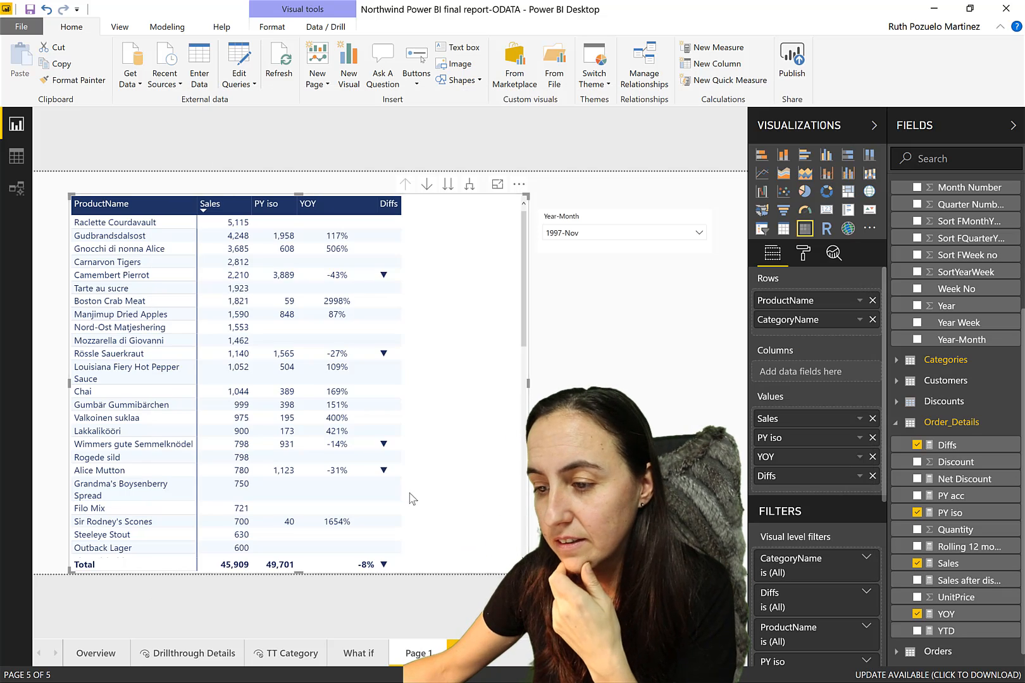
scroll("down", 3)
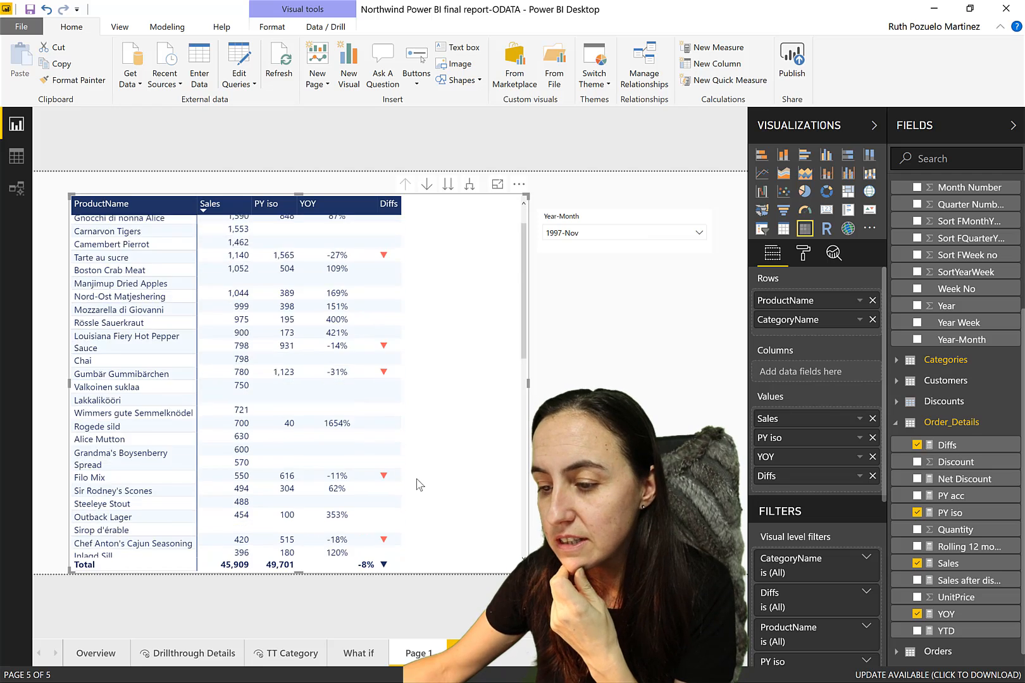
scroll("down", 3)
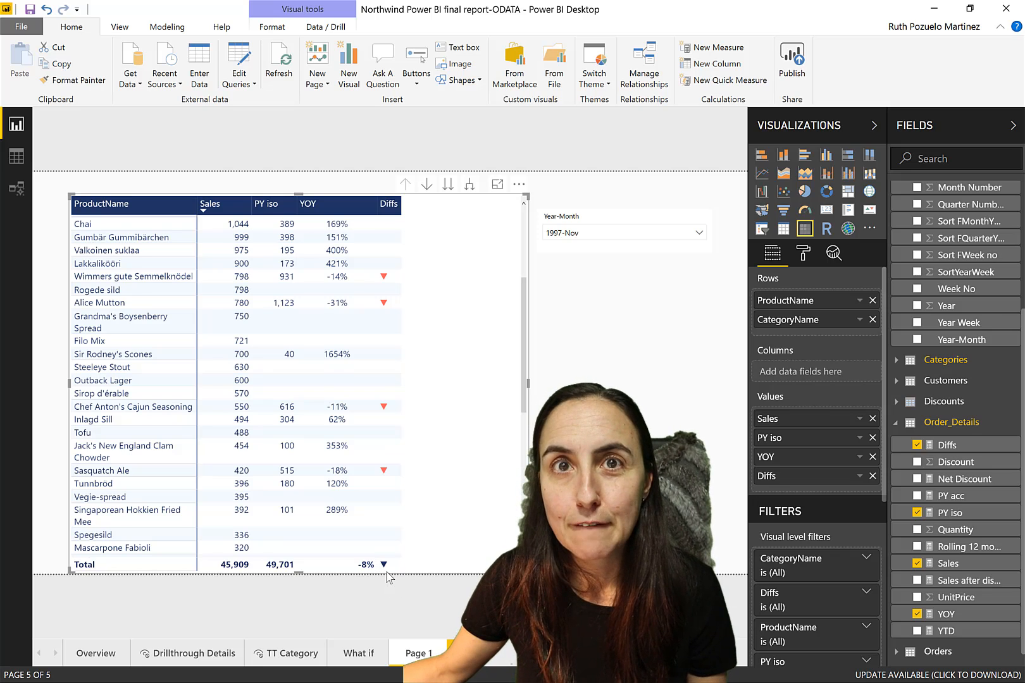
mouse_move(389, 412)
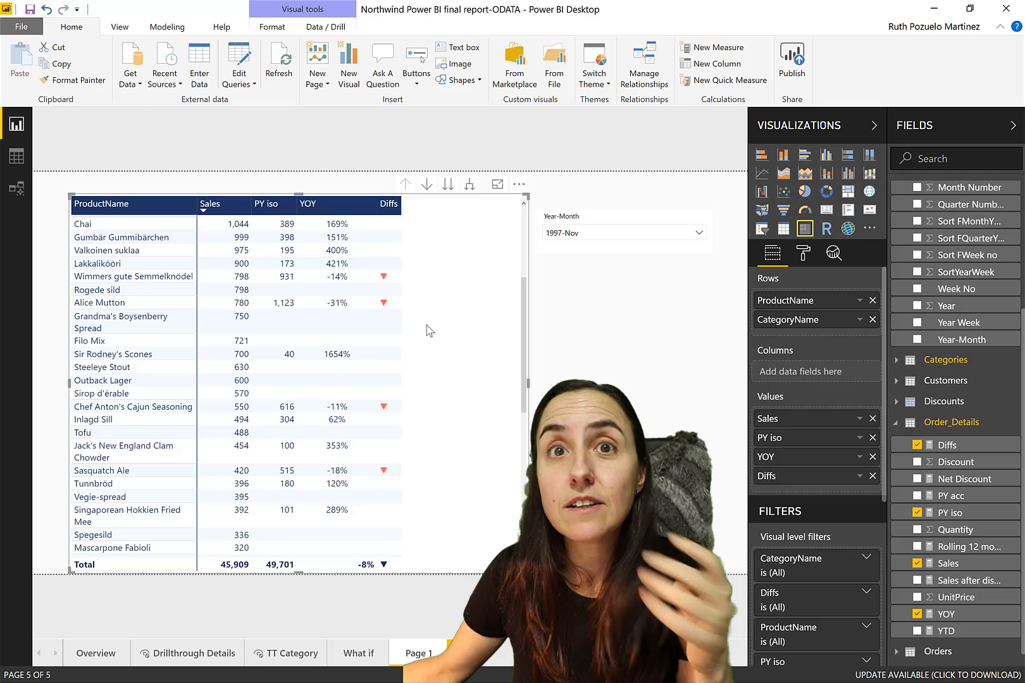
mouse_move(867, 482)
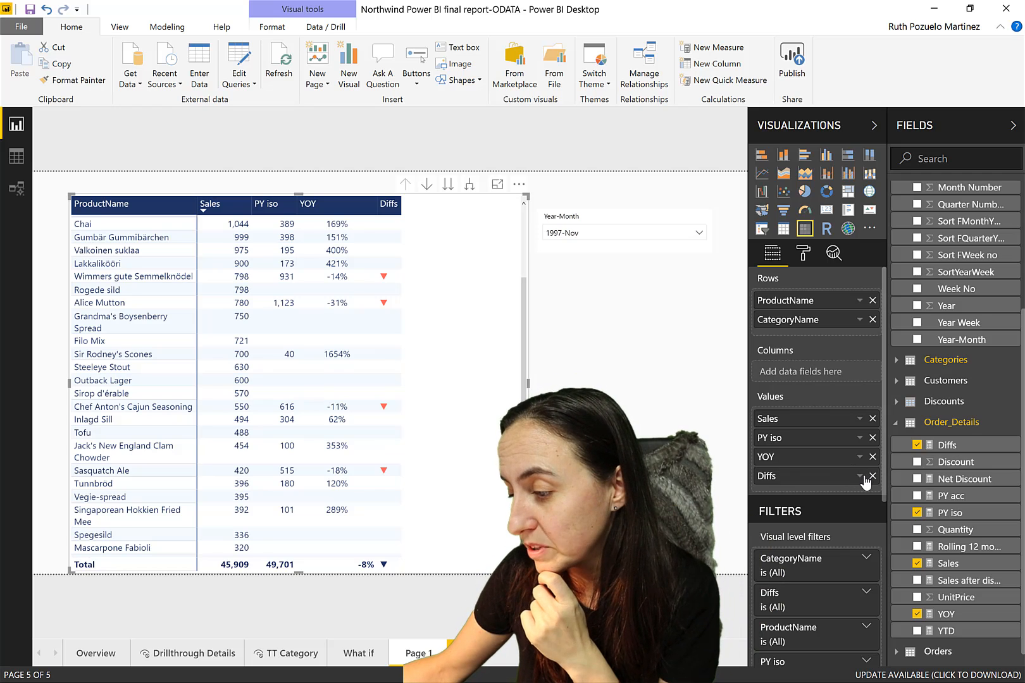
- Remove the Diffs colour scale and expand the matrix's Field formatting settings
left_click(872, 476)
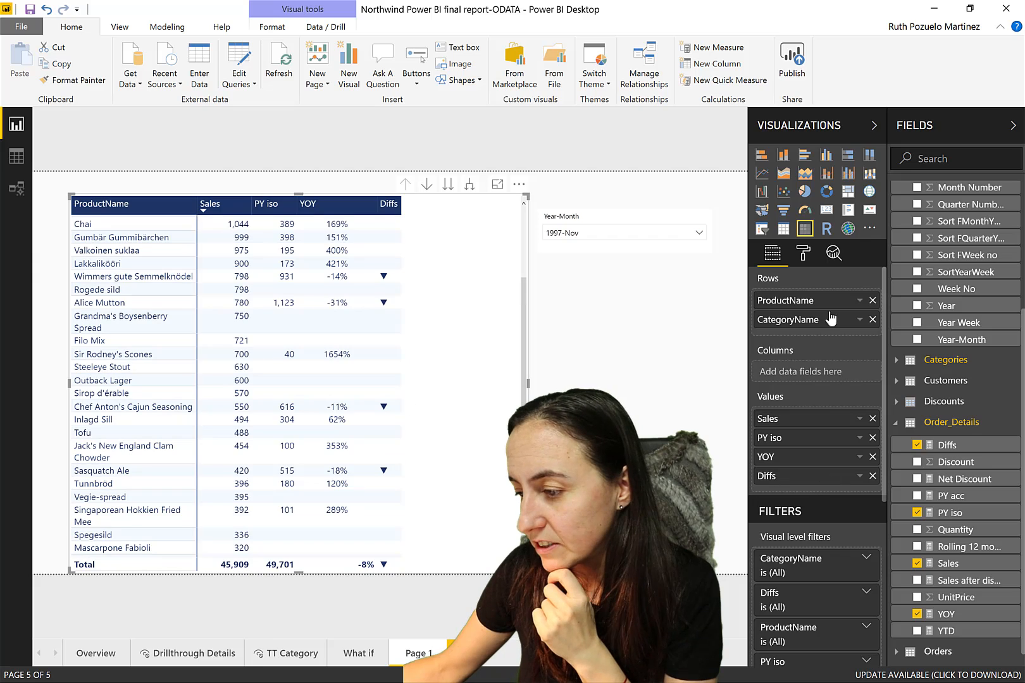
left_click(804, 253)
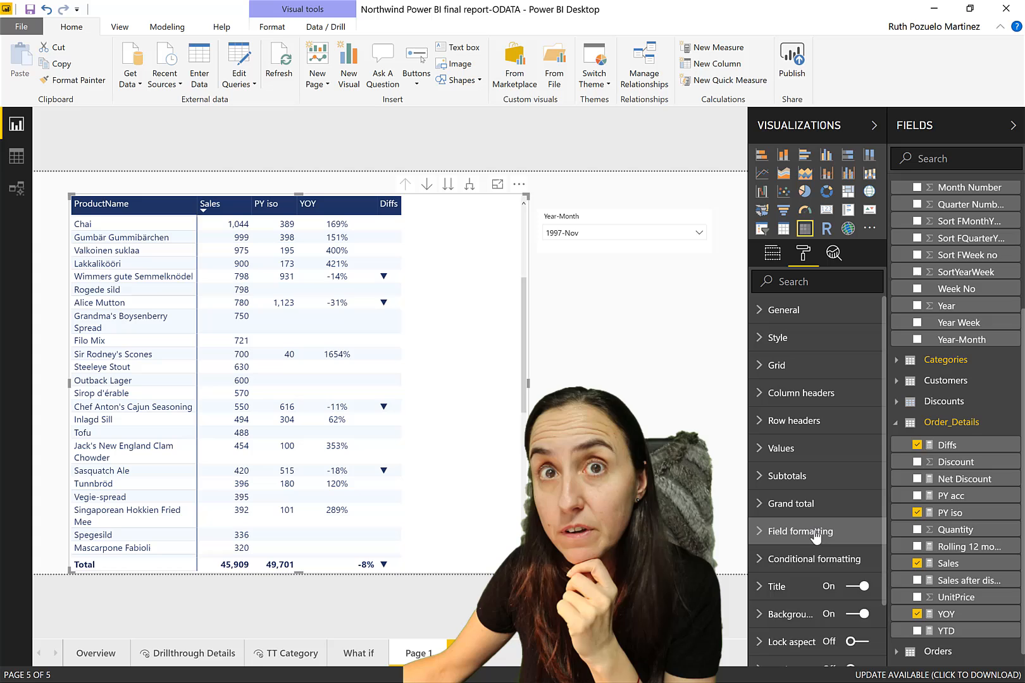
left_click(798, 532)
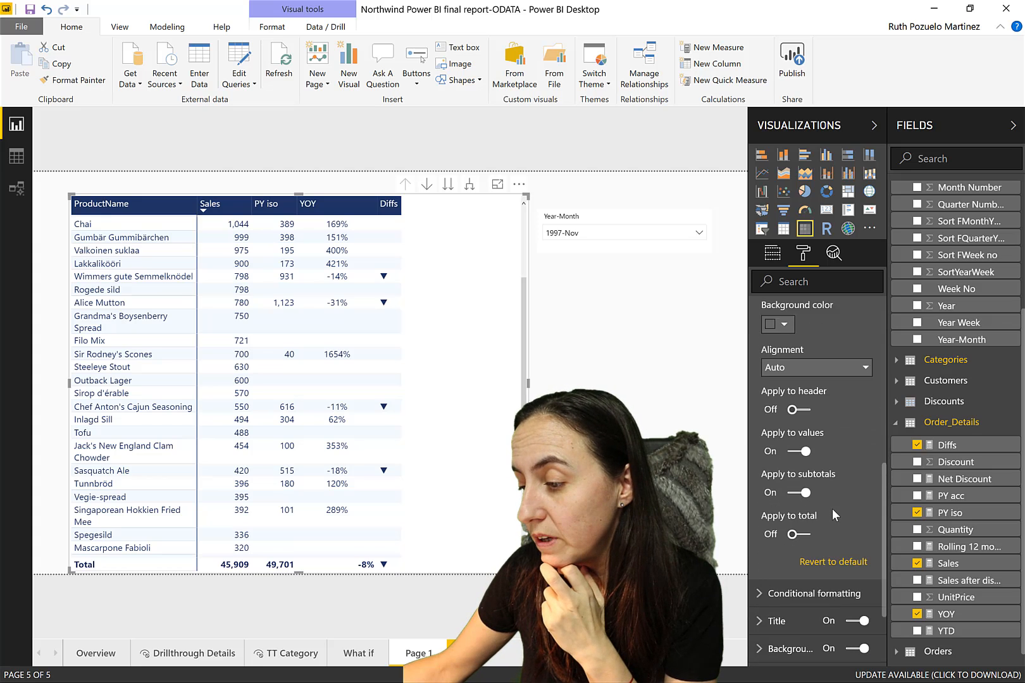
scroll("down", 3)
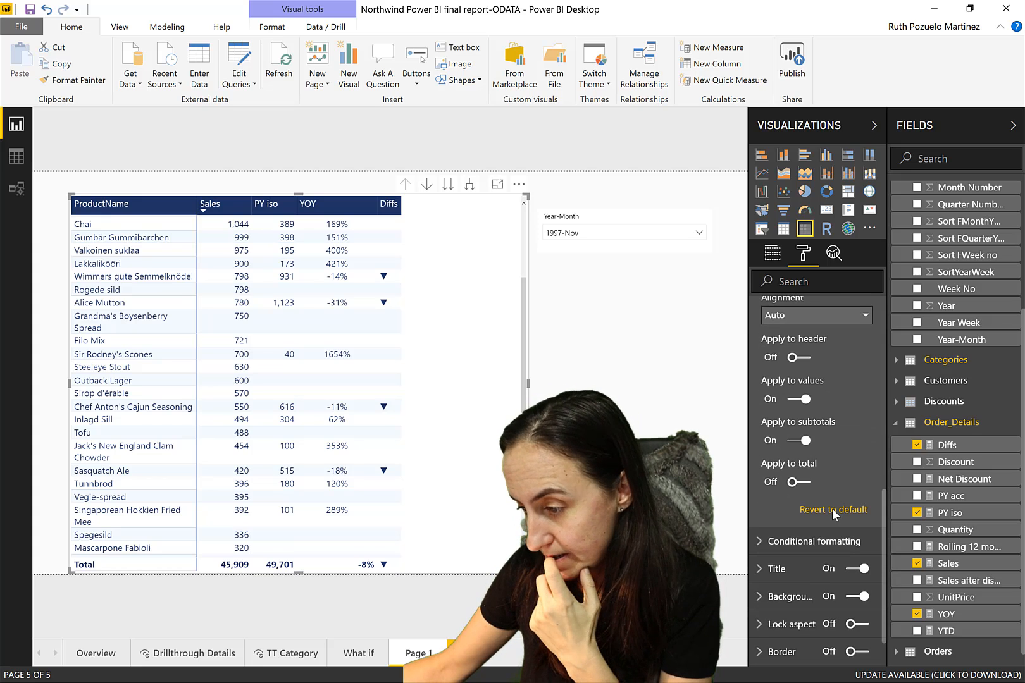
mouse_move(803, 331)
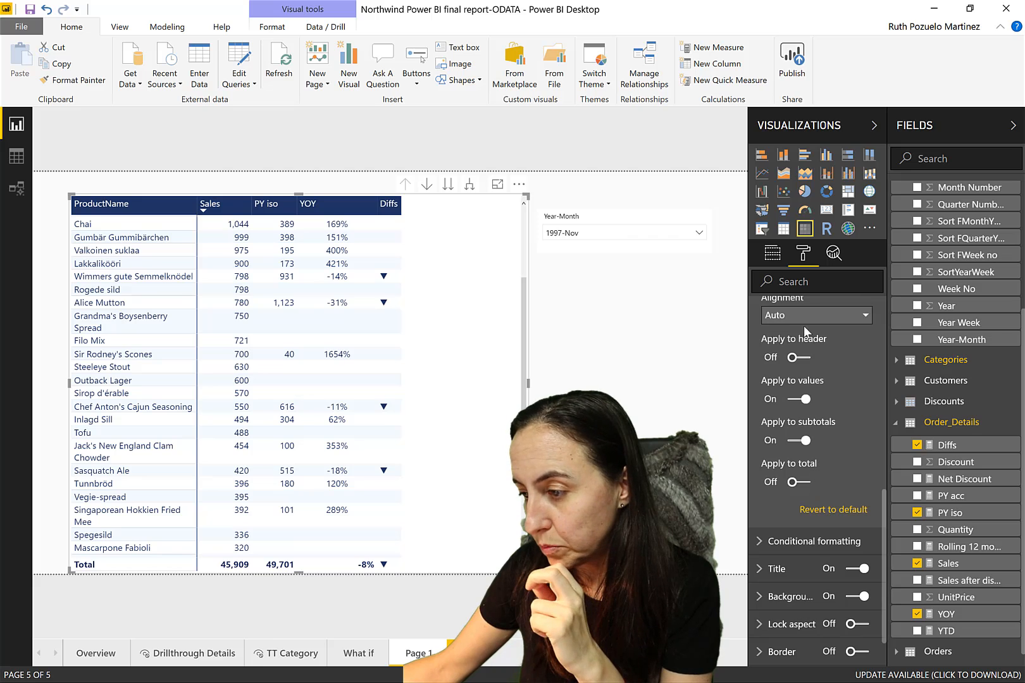
- Choose Diffs as the field to format and reach its font colour choices for red
left_click(813, 331)
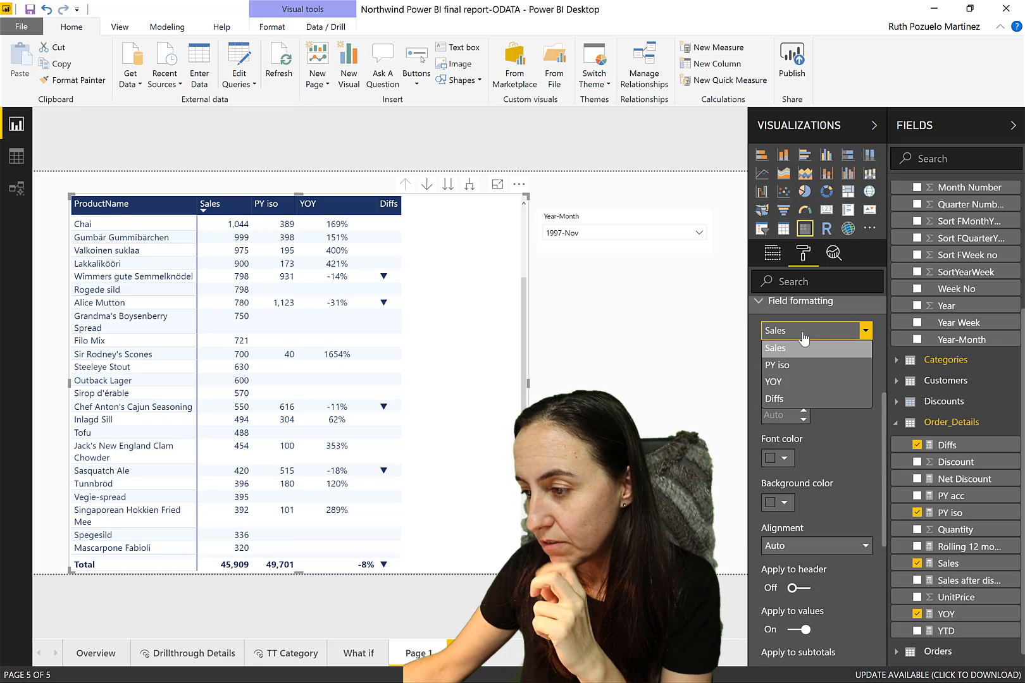
left_click(775, 399)
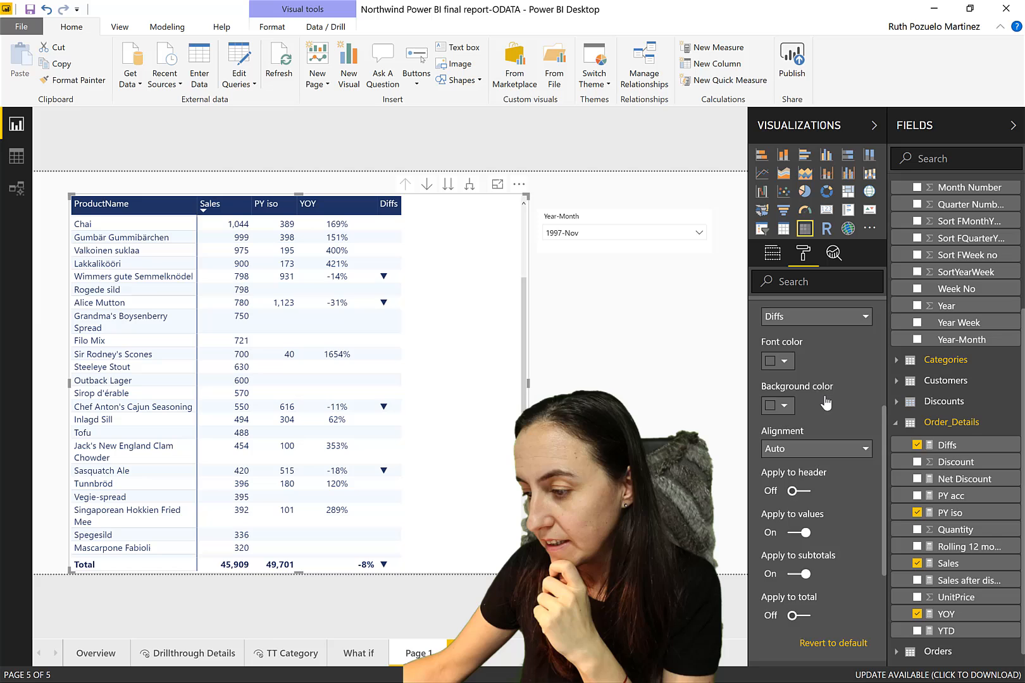
left_click(777, 406)
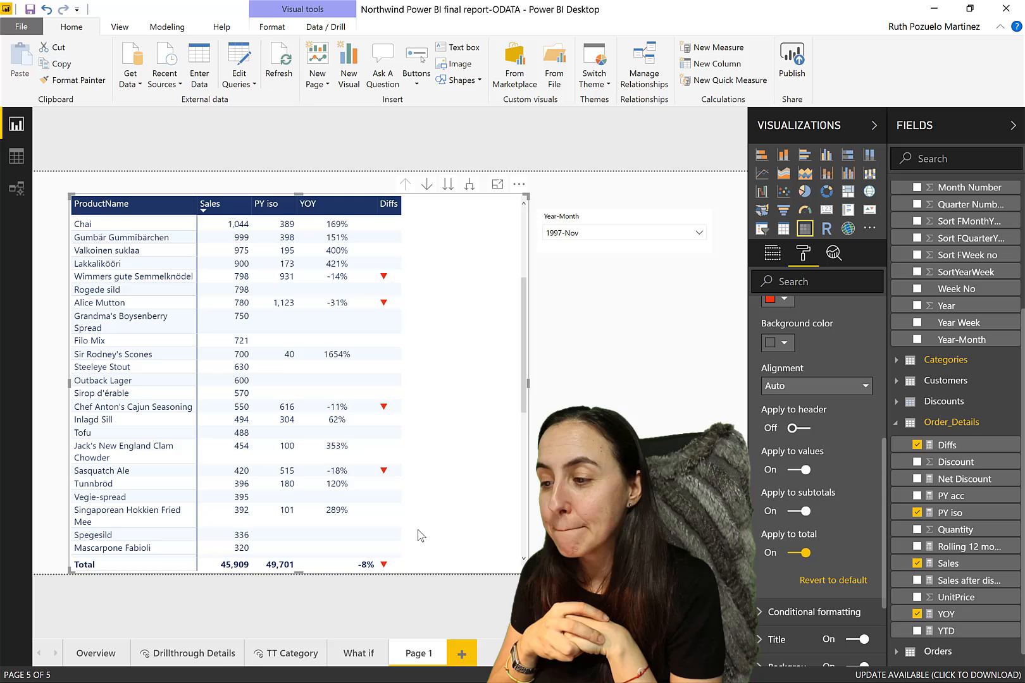
mouse_move(900, 590)
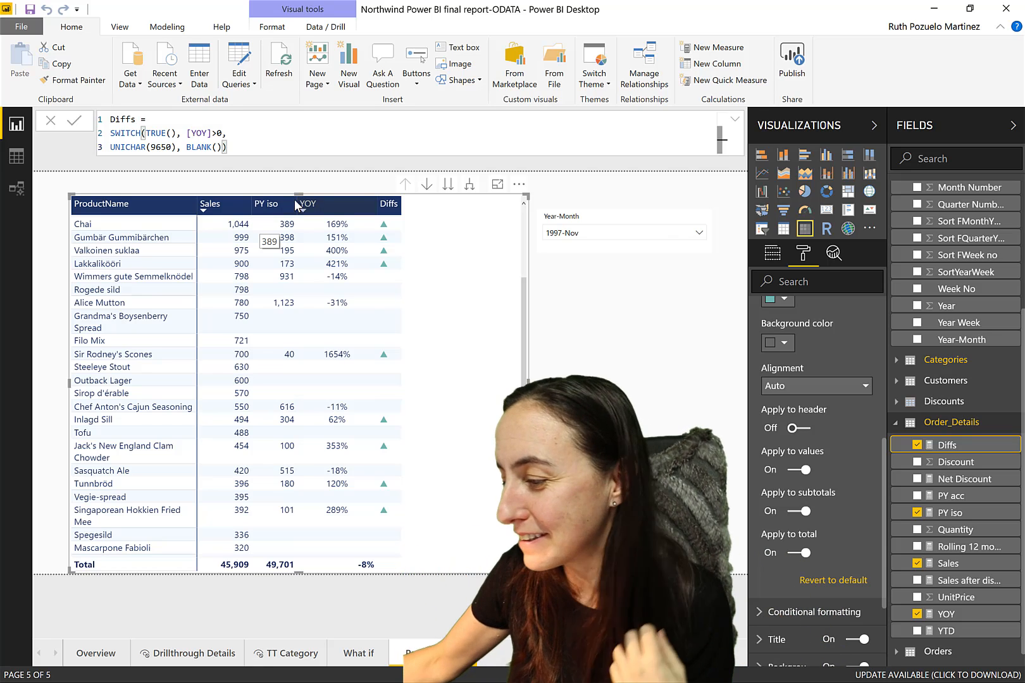
- Center-align the Diffs and PY iso columns in Field formatting
left_click(860, 386)
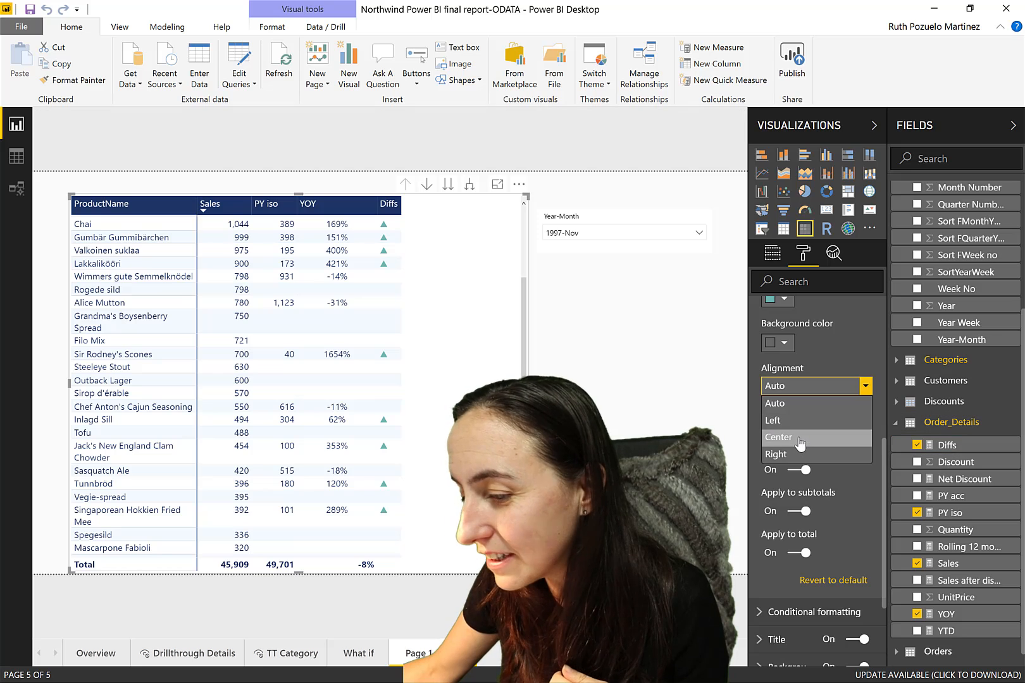
left_click(778, 437)
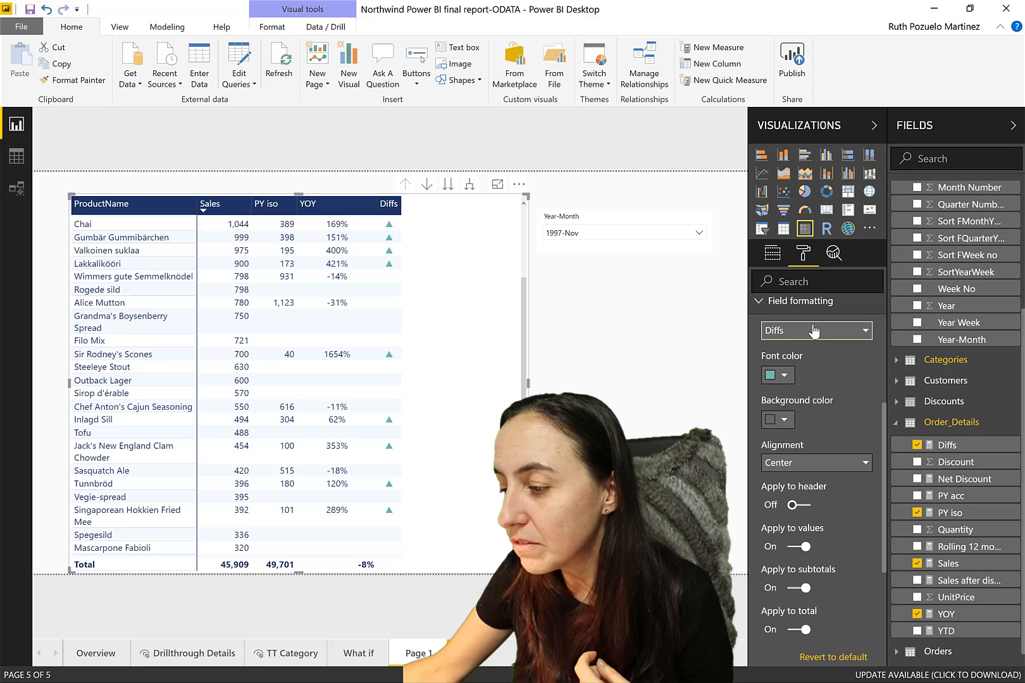
left_click(815, 330)
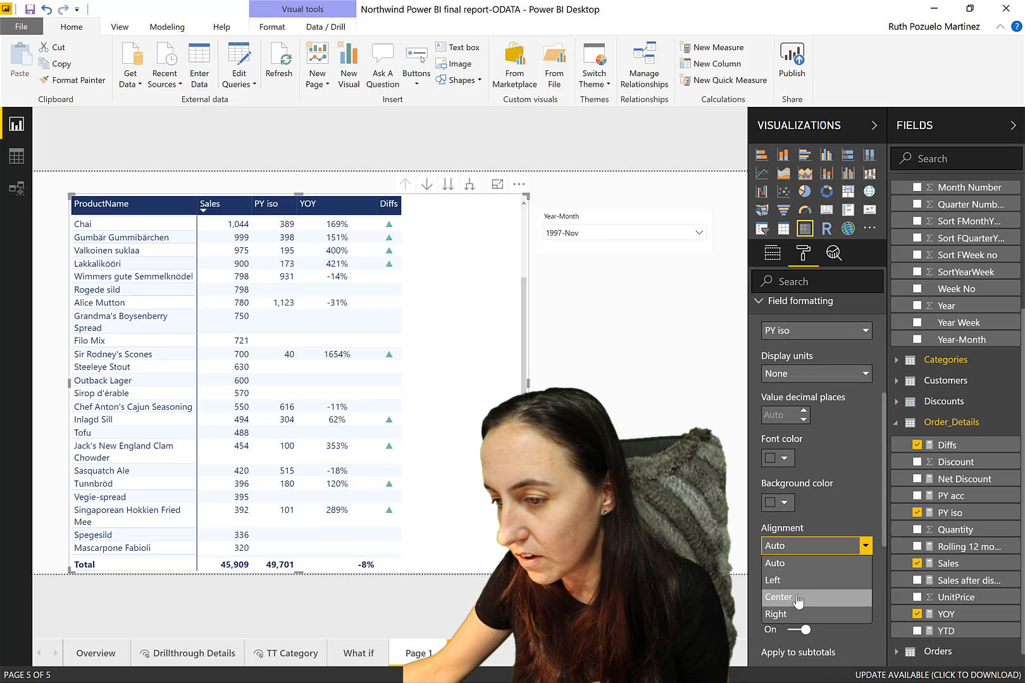
left_click(777, 597)
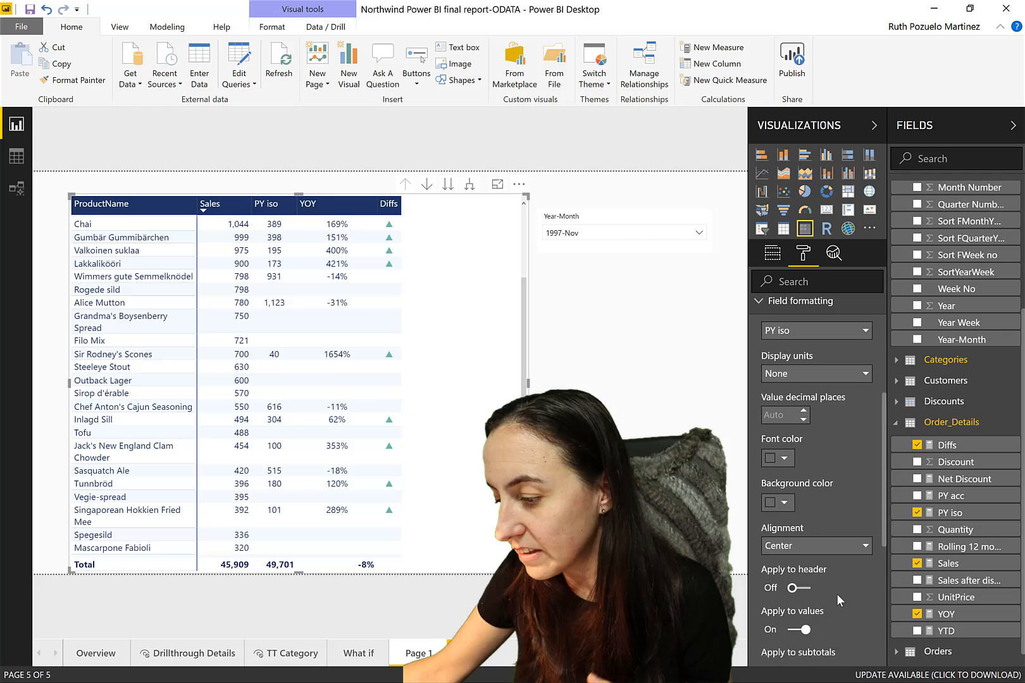
- Select Sales as the next field and center-align its column too
scroll("down", 3)
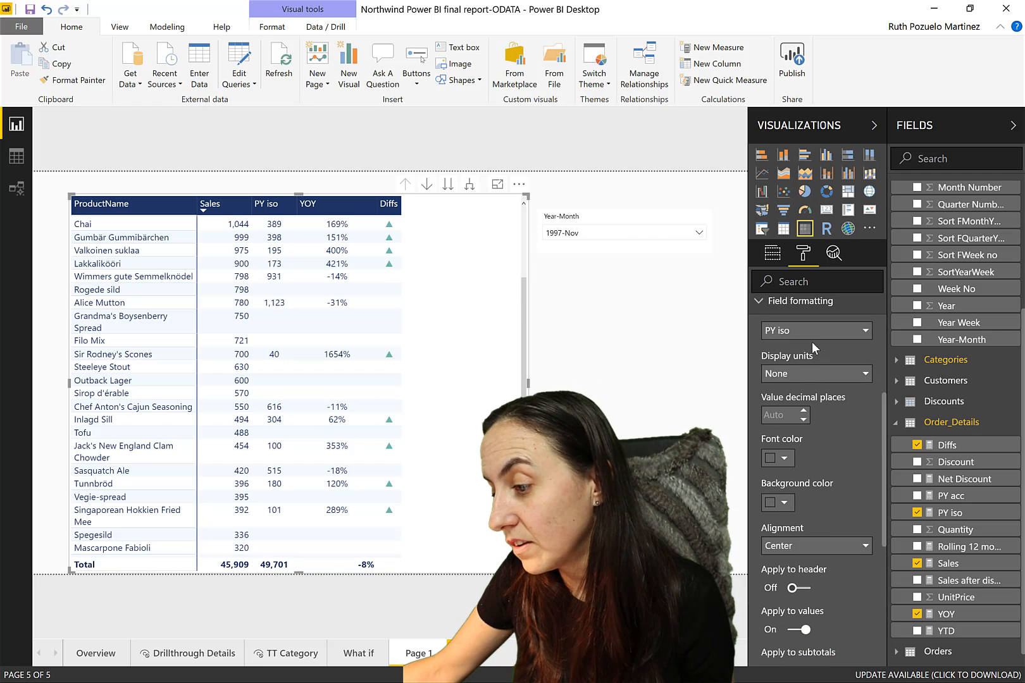
left_click(813, 330)
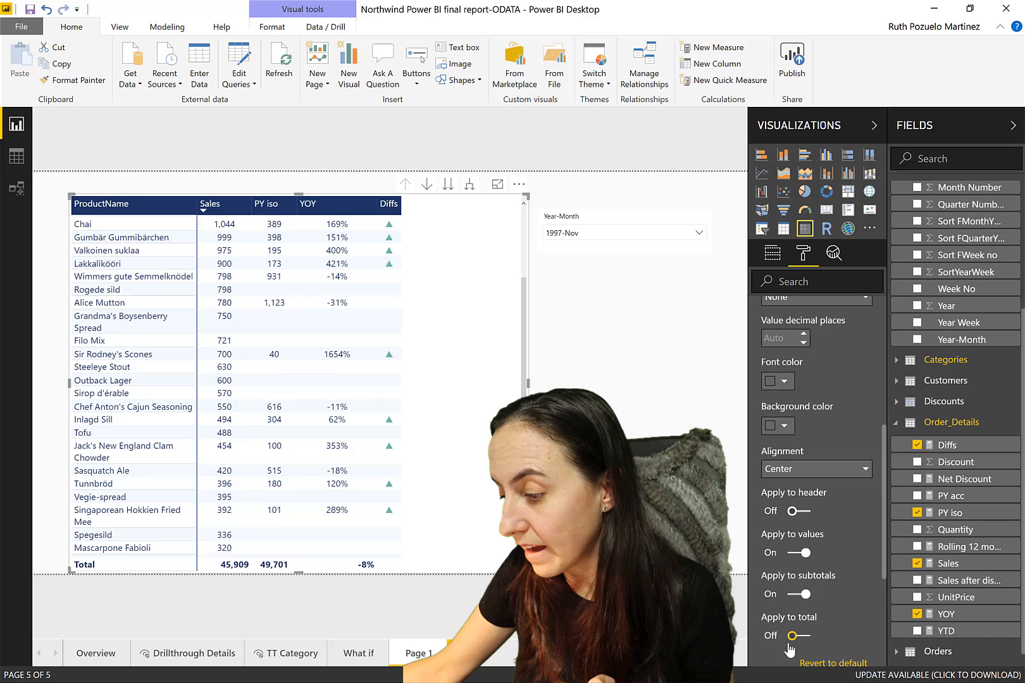
left_click(796, 636)
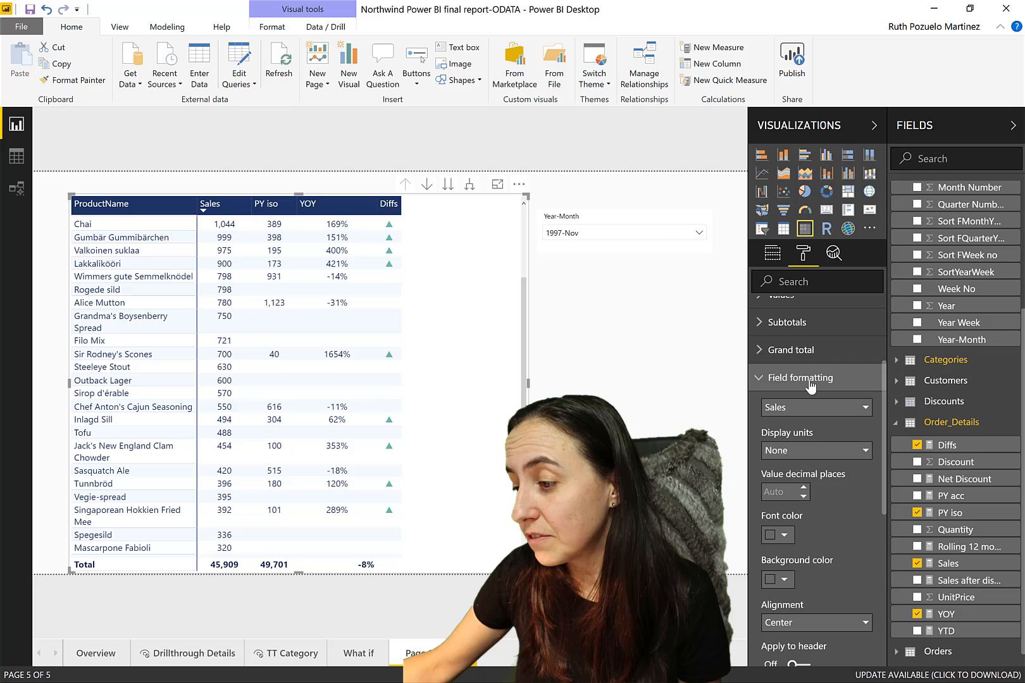
- Collapse Field formatting and rename the measure from Diffs to Diff in the formula bar
left_click(803, 377)
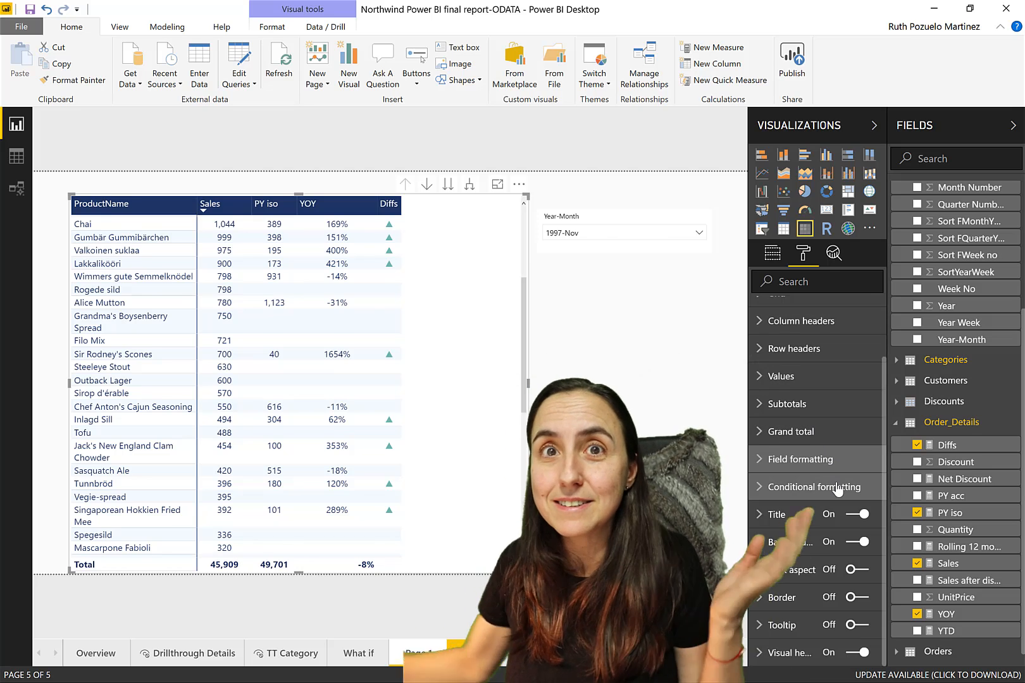
mouse_move(817, 487)
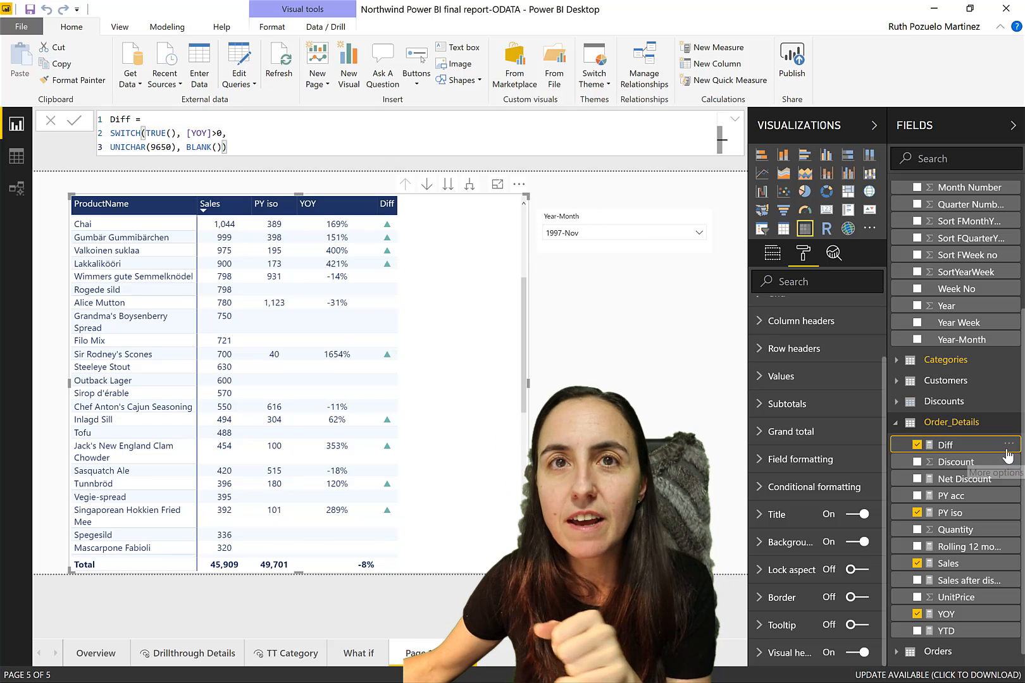
mouse_move(986, 439)
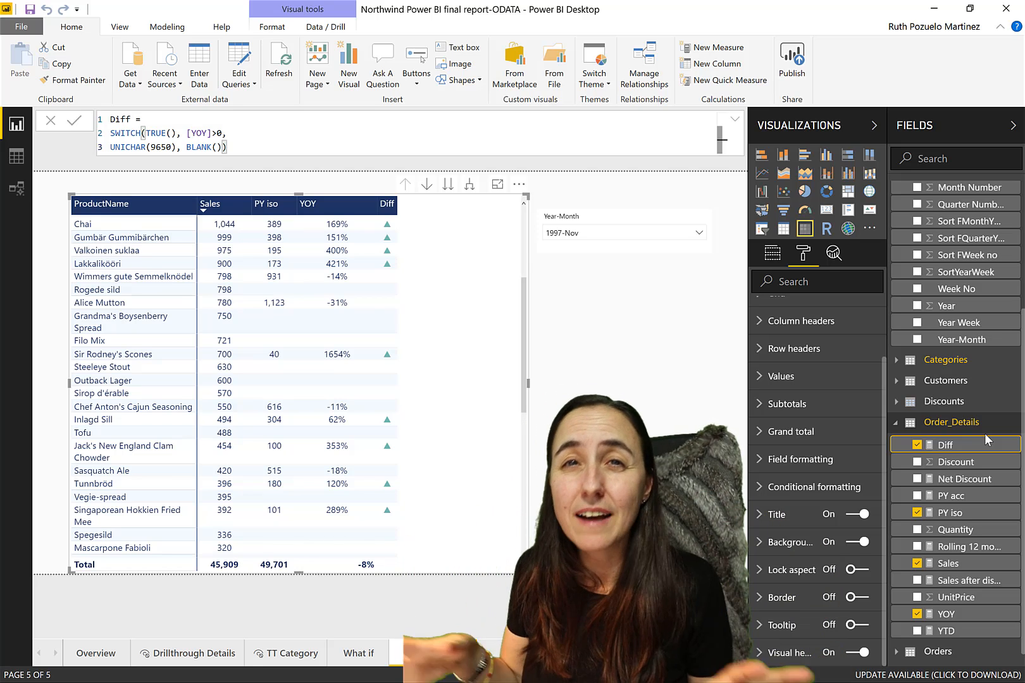
left_click(460, 653)
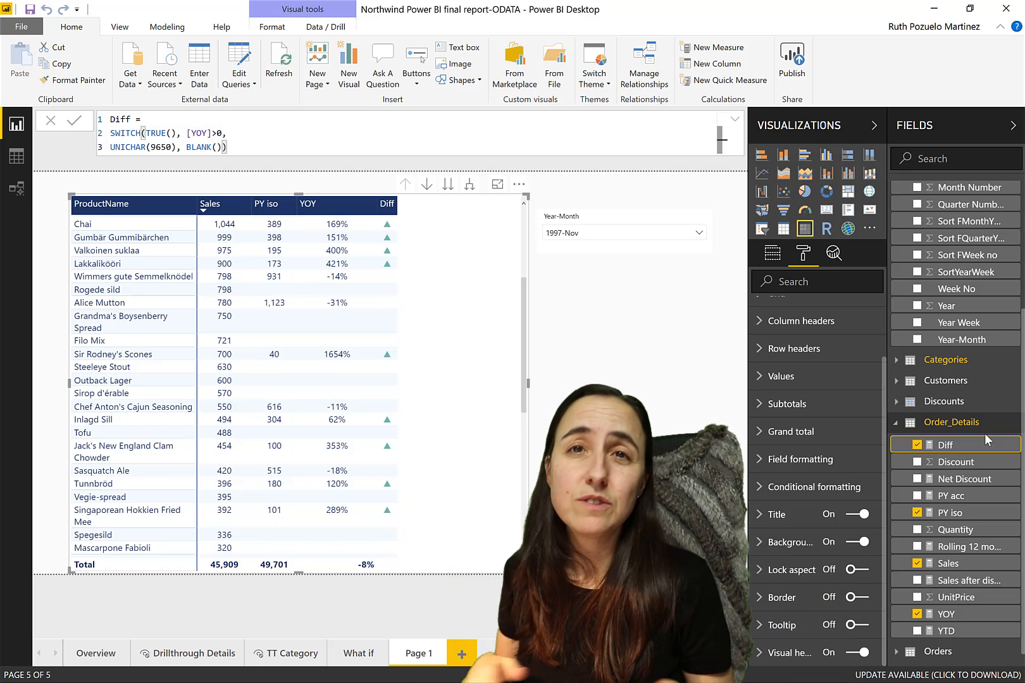